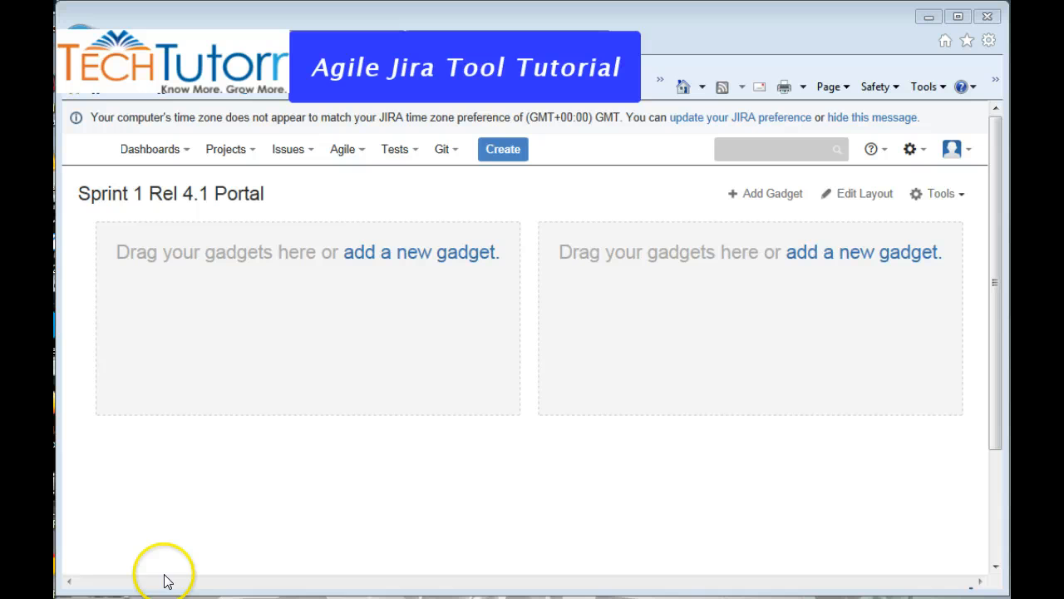
mouse_move(206, 513)
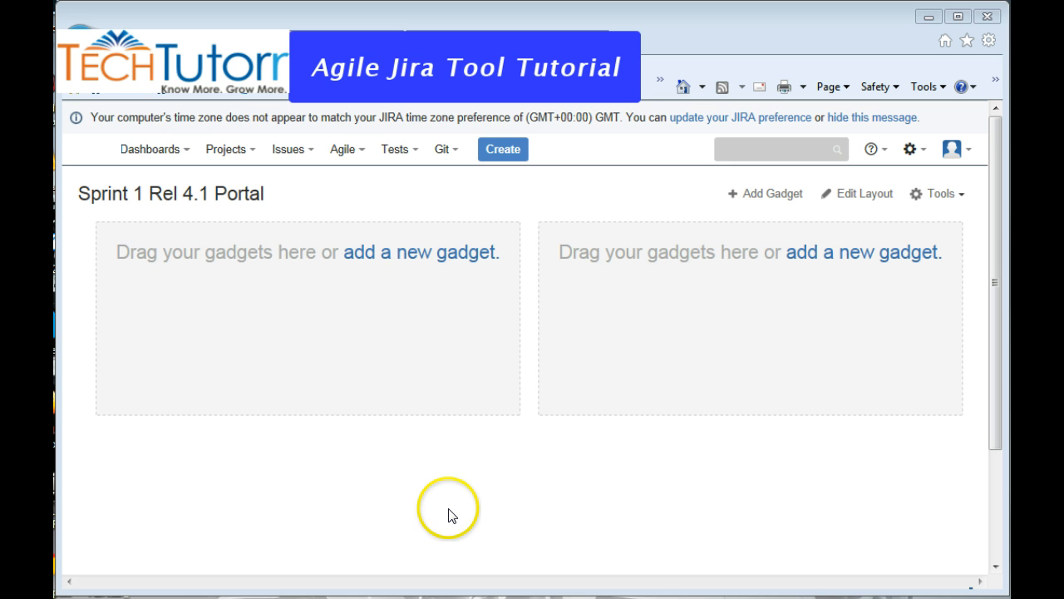
mouse_move(296, 239)
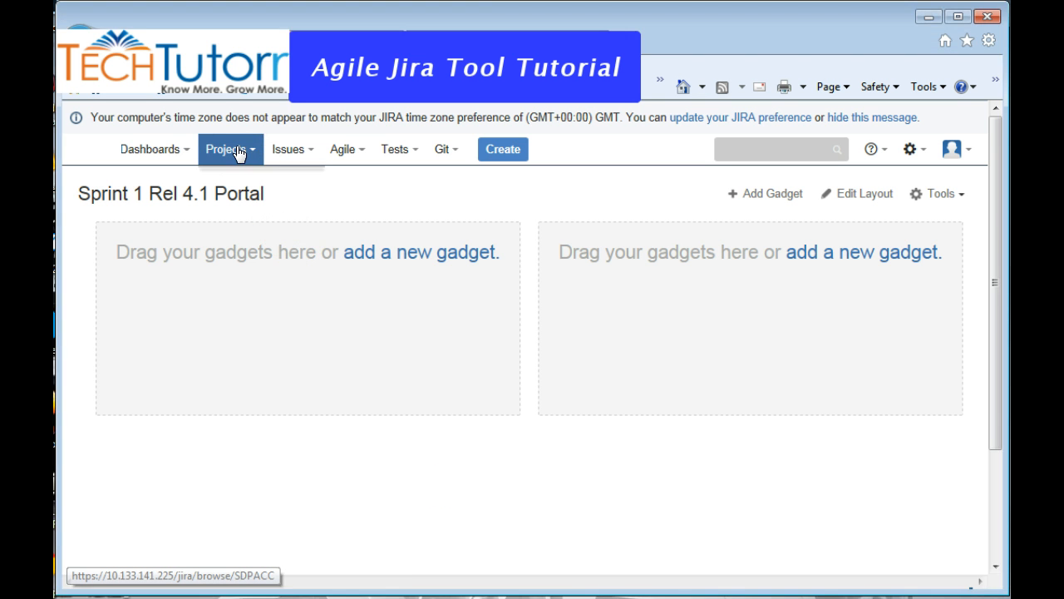
Begin Create Project and confirm the administrator password in the access dialog
left_click(226, 150)
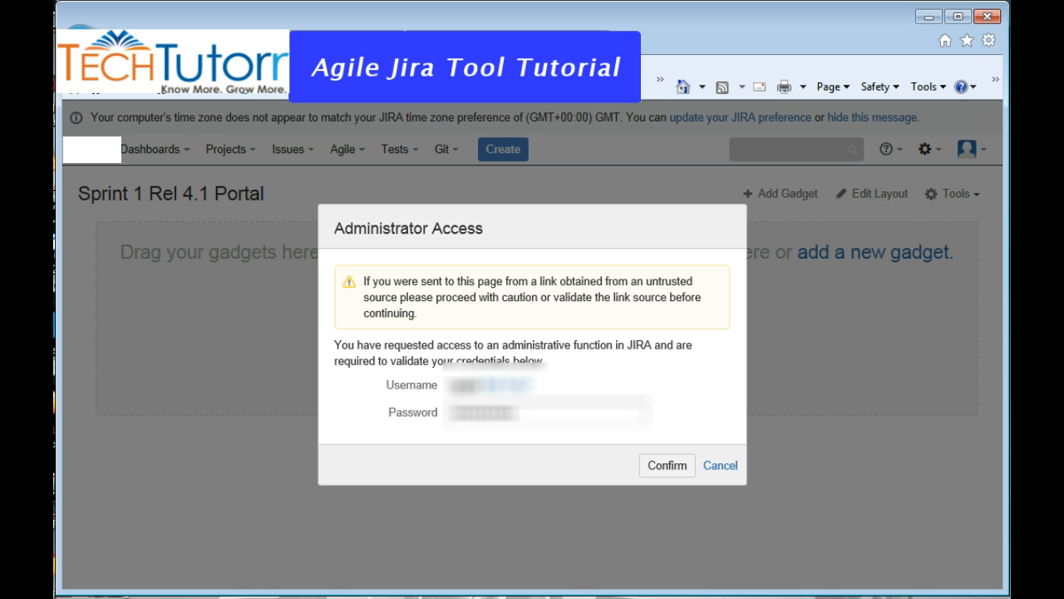
left_click(665, 466)
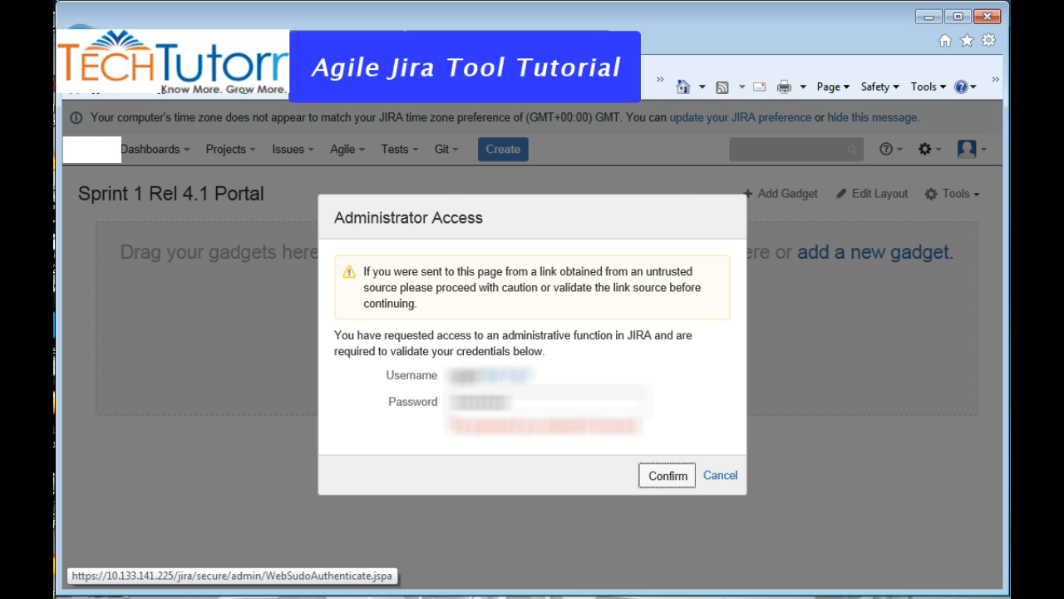
left_click(665, 475)
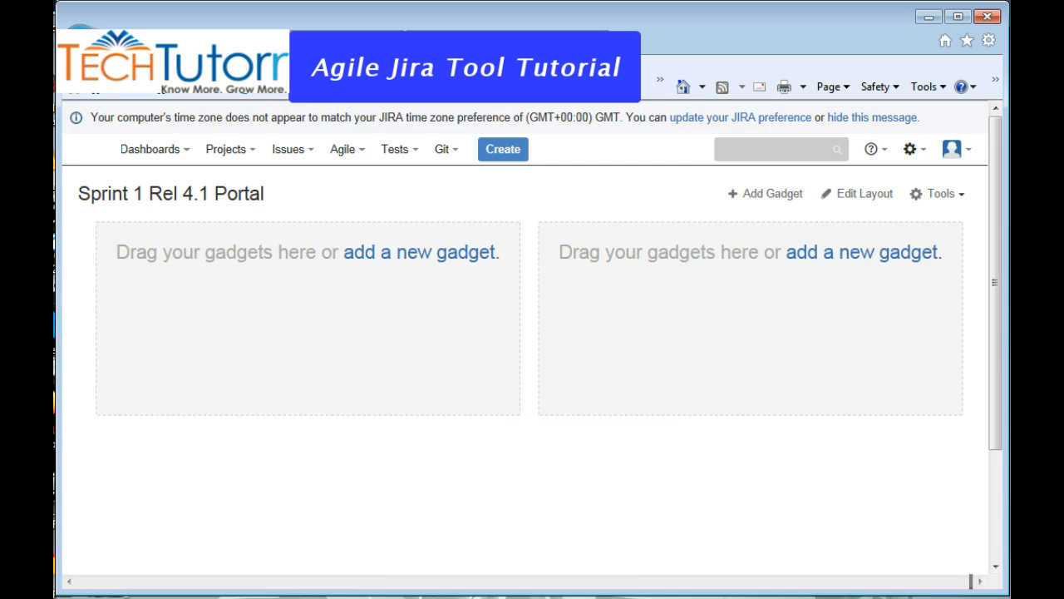
Choose the Agile Scrum project type and continue
left_click(502, 150)
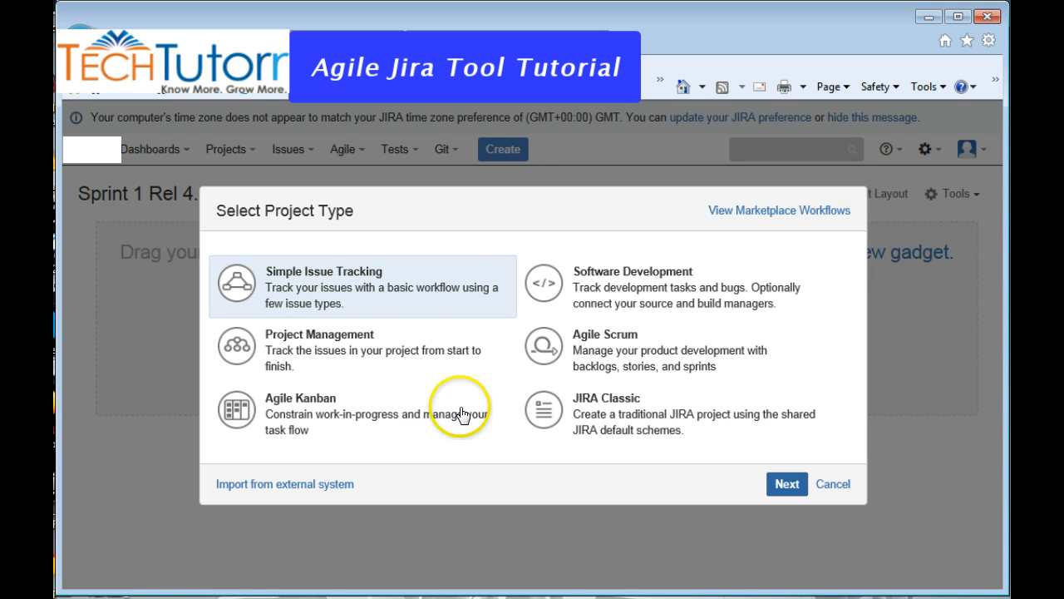
mouse_move(708, 242)
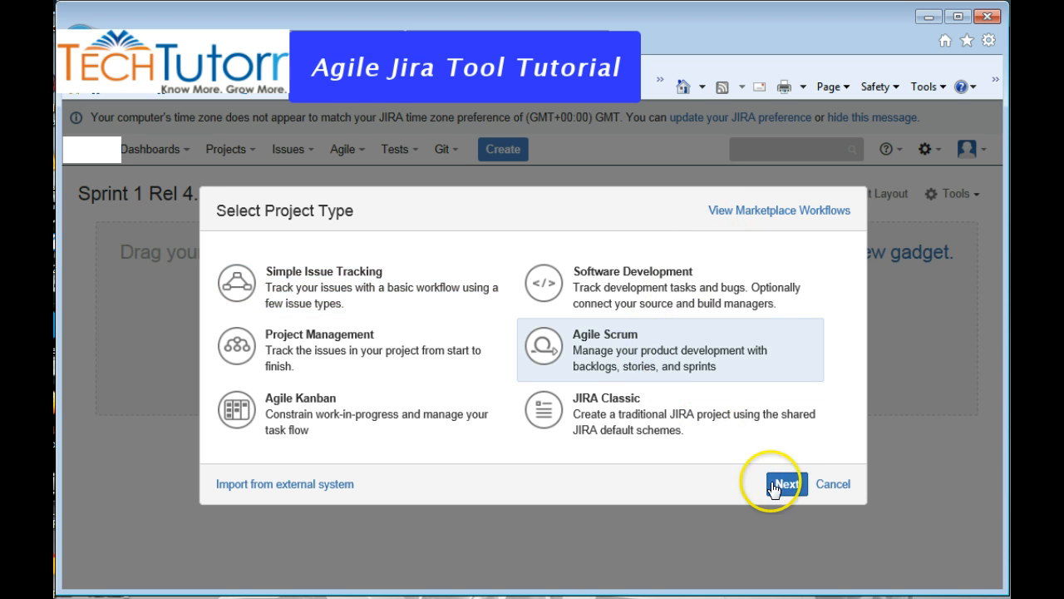
left_click(785, 483)
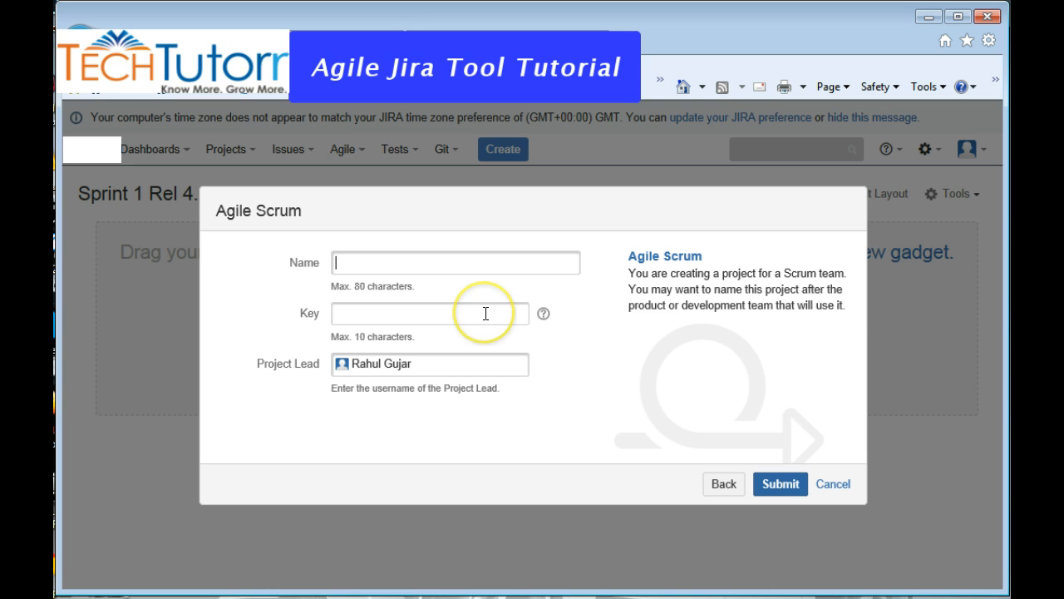
Name the project 'Test Agile Project' (key TAP) and submit it
type("T")
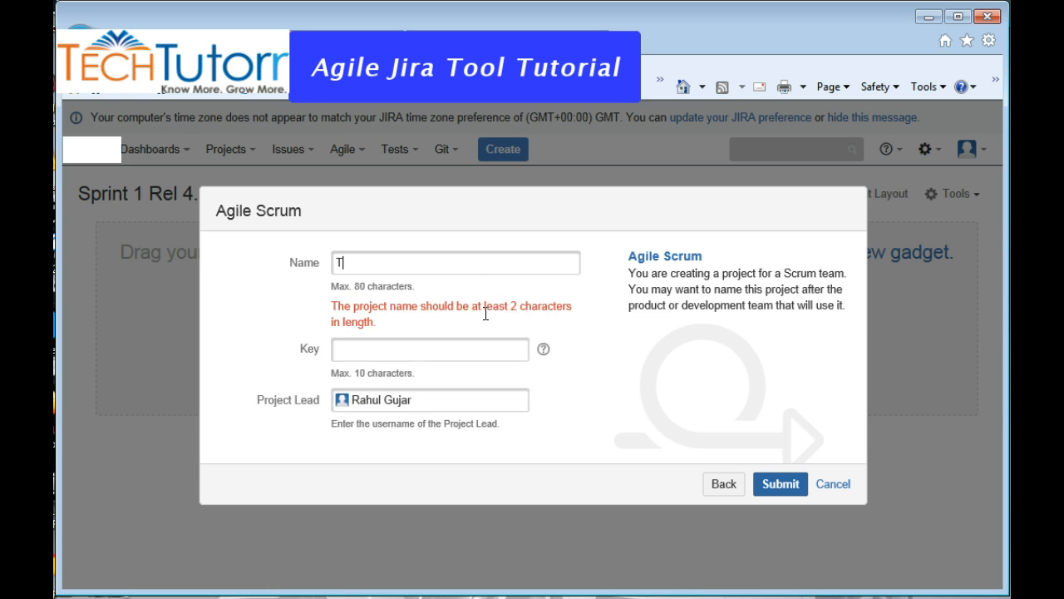
type("Test Agile Pr")
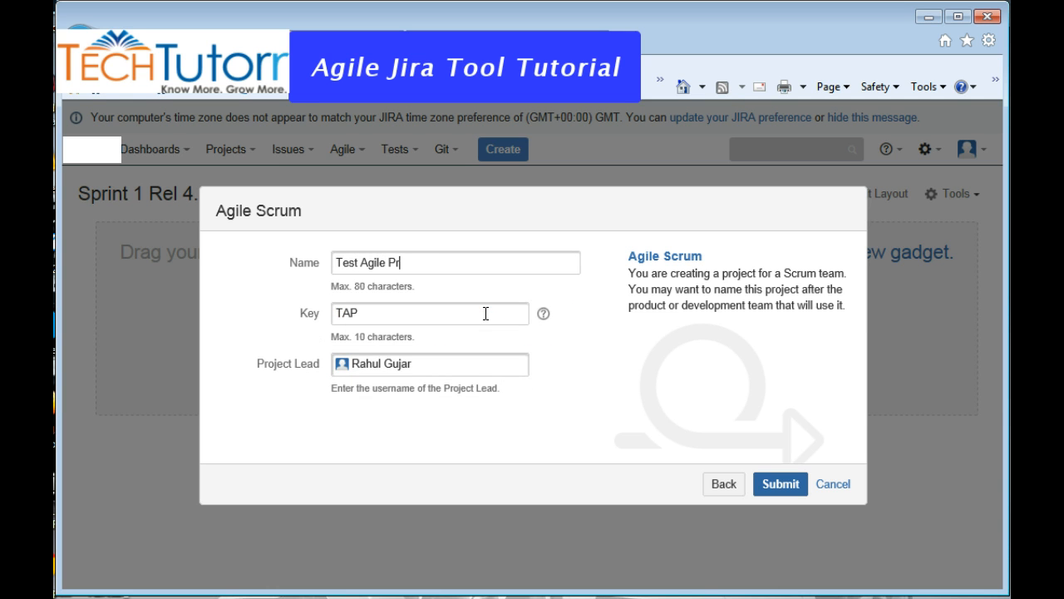
type("oject")
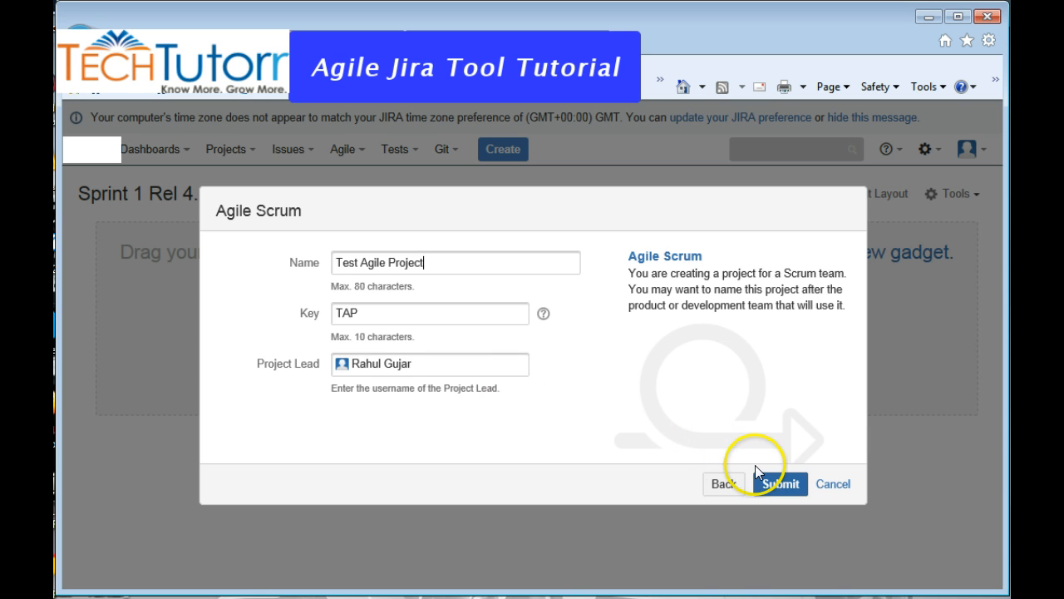
left_click(778, 482)
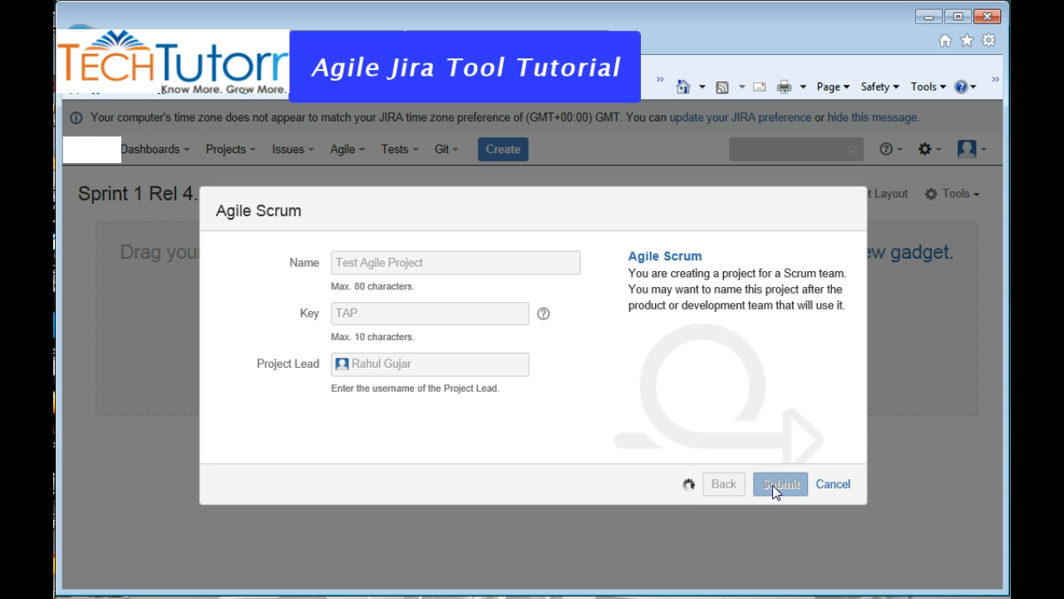
left_click(778, 484)
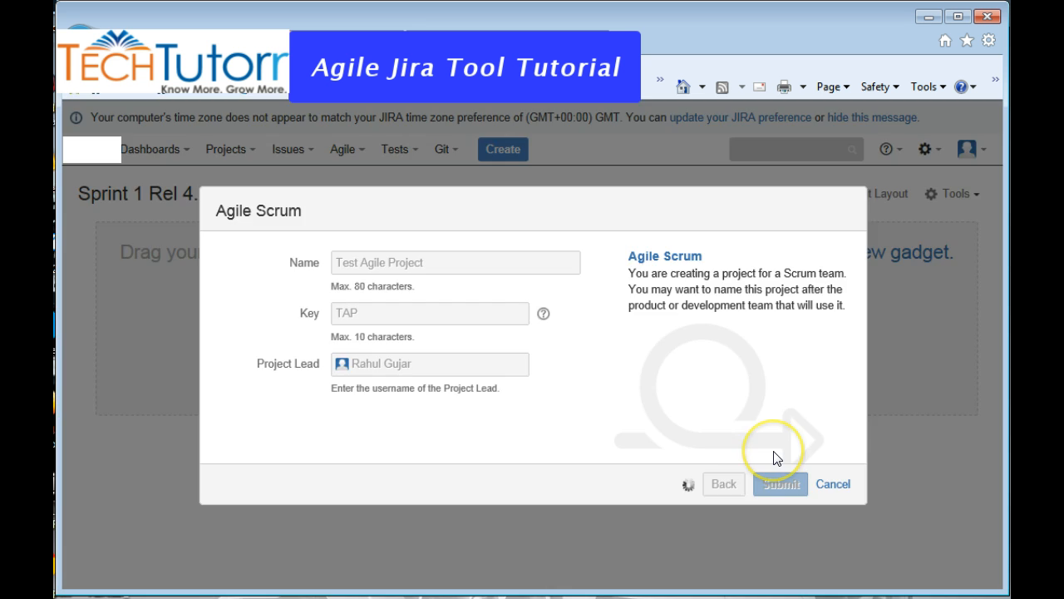
left_click(778, 484)
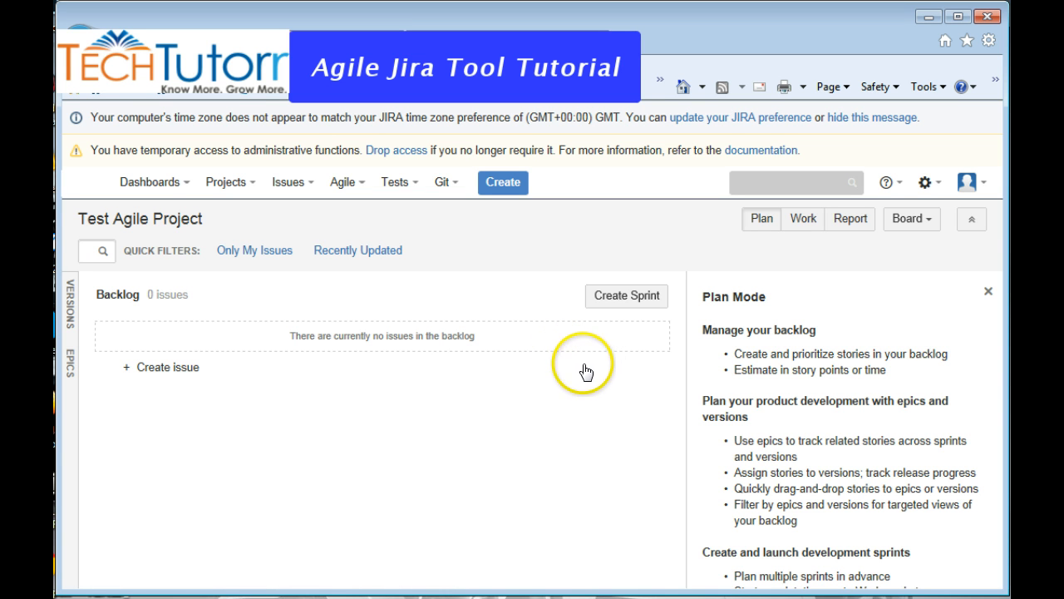
mouse_move(535, 371)
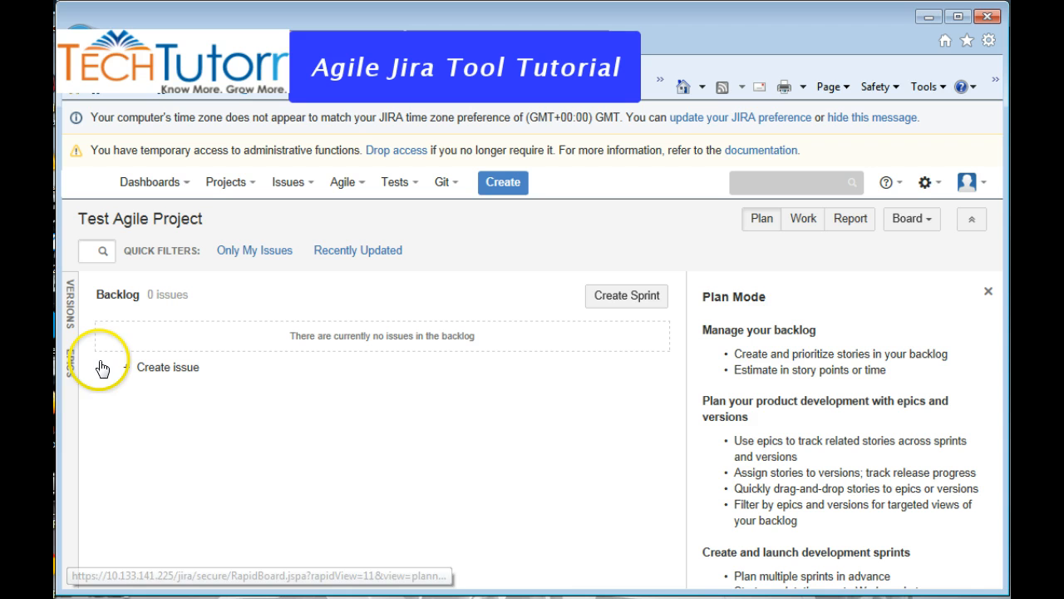
mouse_move(502, 181)
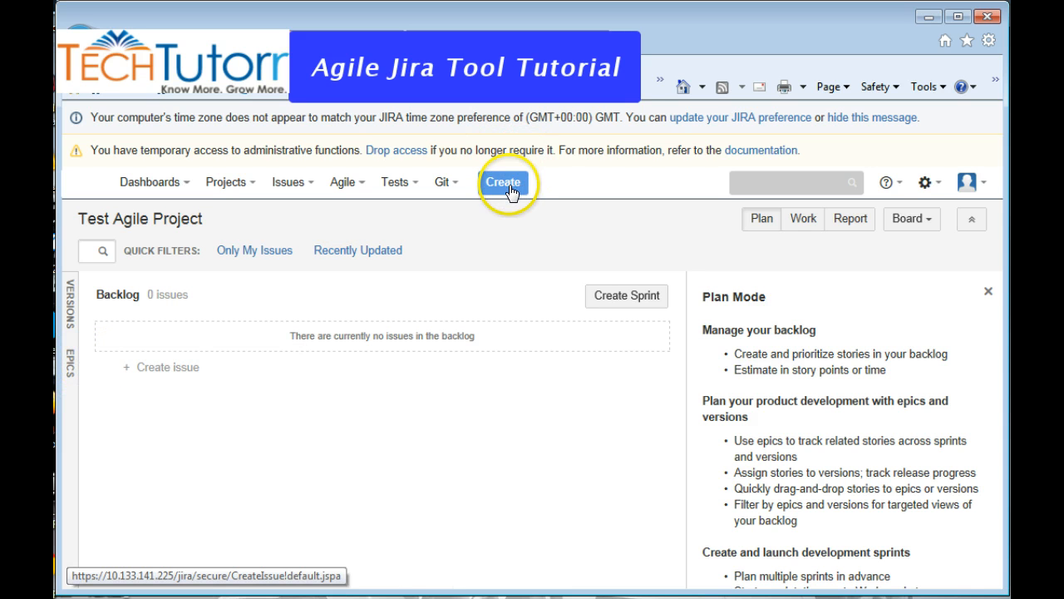
mouse_move(502, 182)
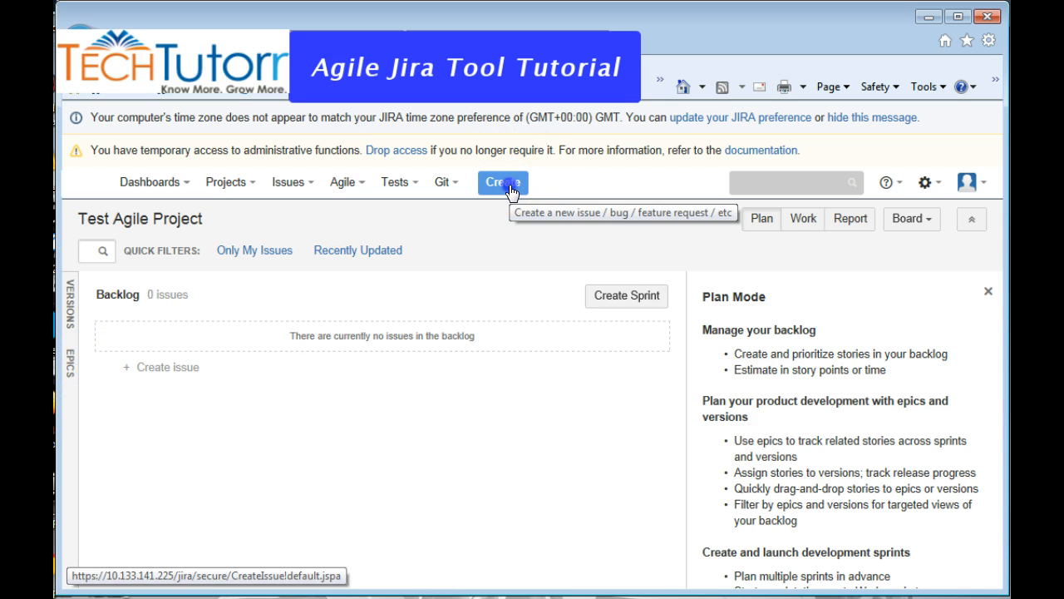
Start a new issue from the Create button on the Test Agile Project board
left_click(502, 181)
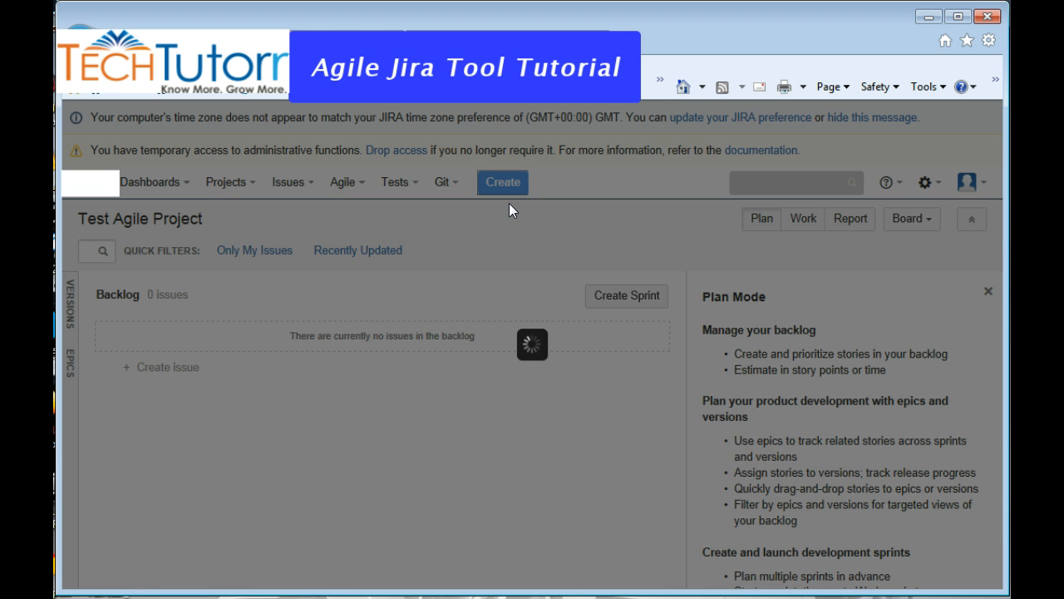
Make the new issue a Story in Test Agile Project with summary 'Test User Story'
left_click(502, 182)
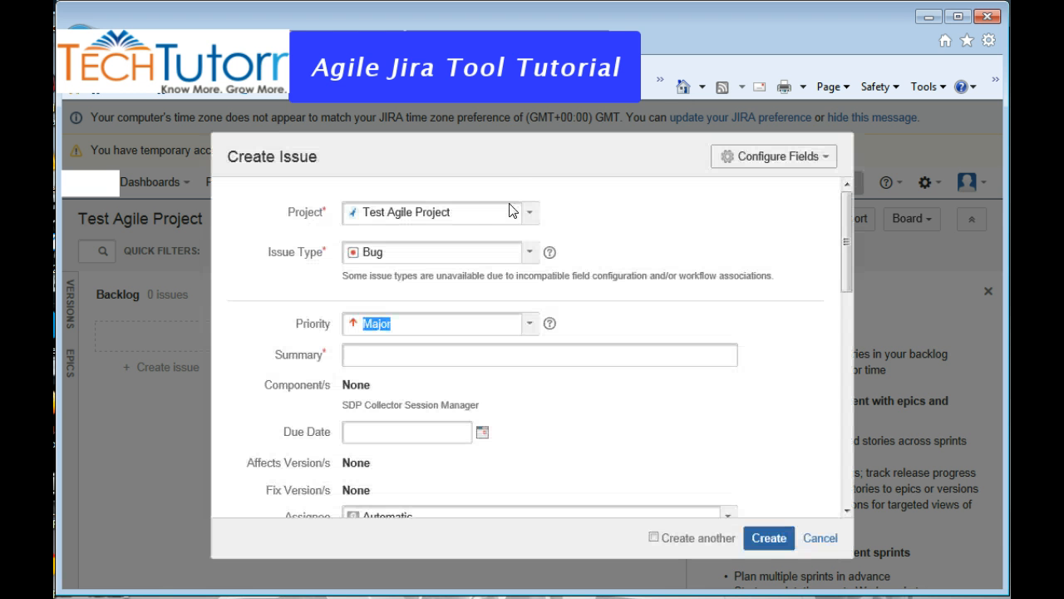
mouse_move(486, 181)
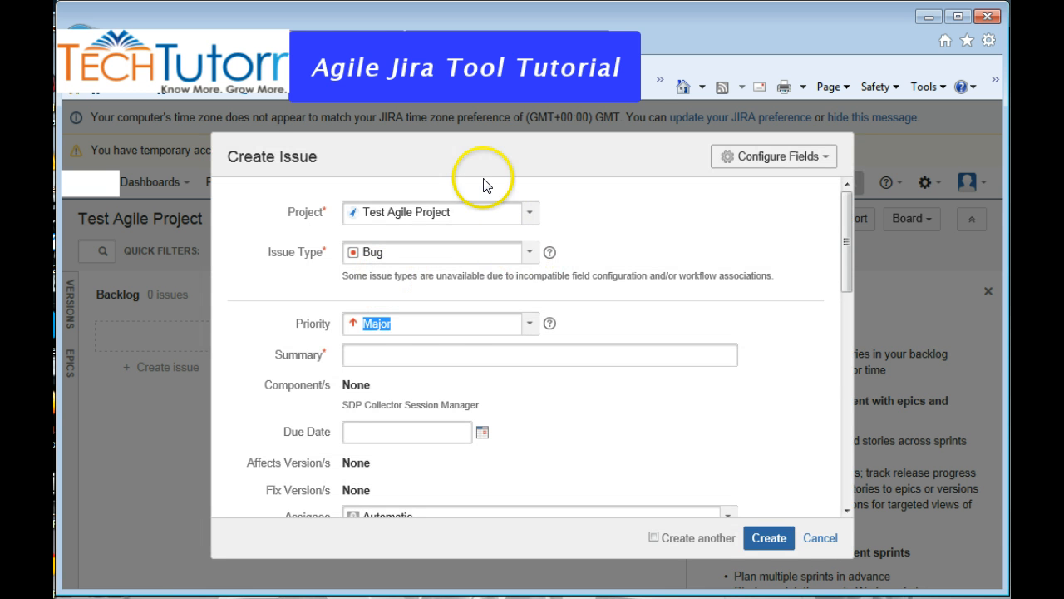
left_click(528, 253)
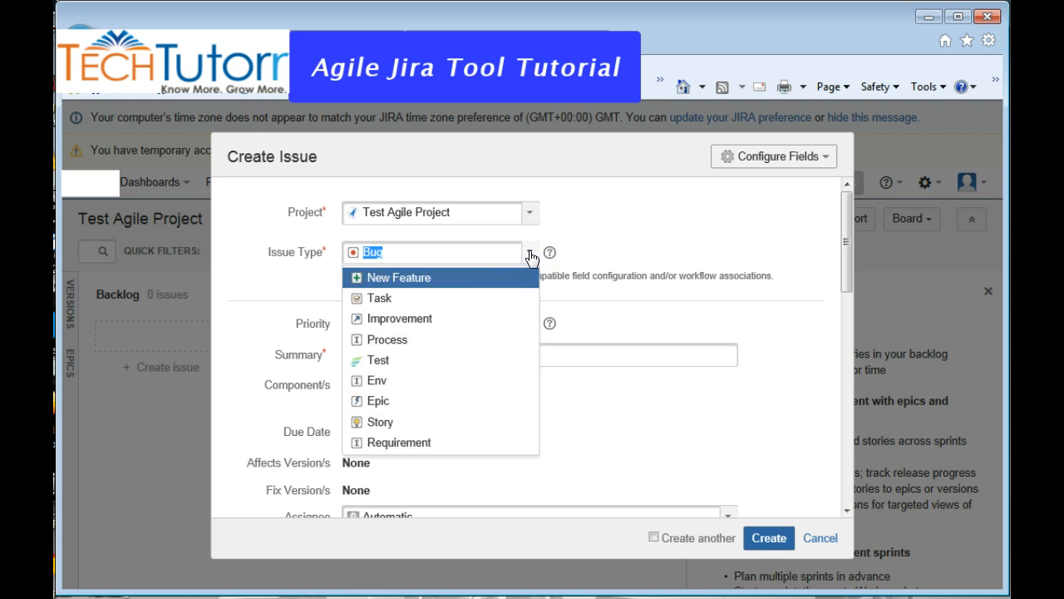
mouse_move(379, 423)
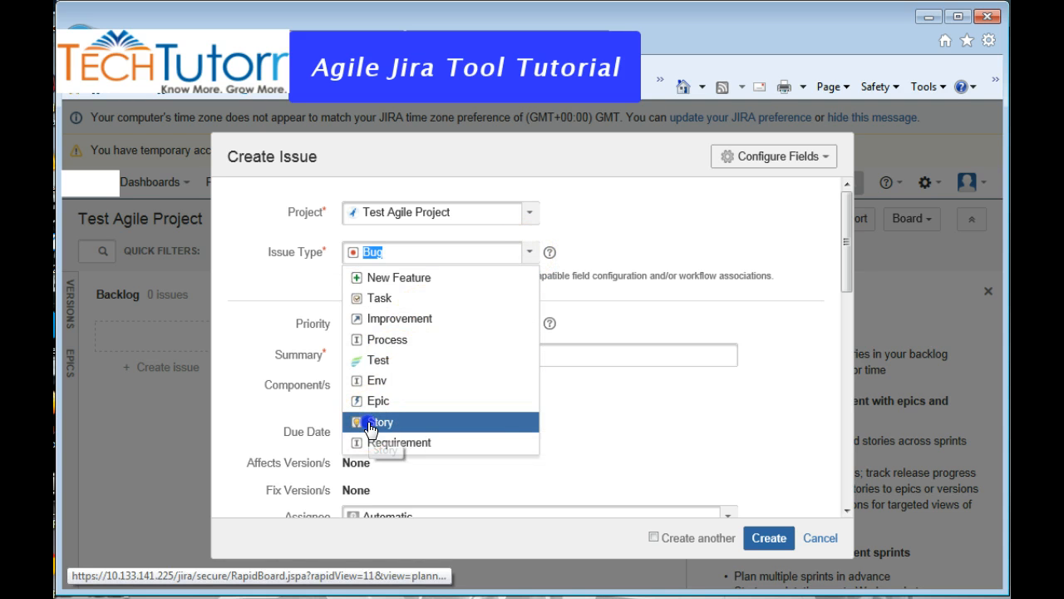
left_click(379, 423)
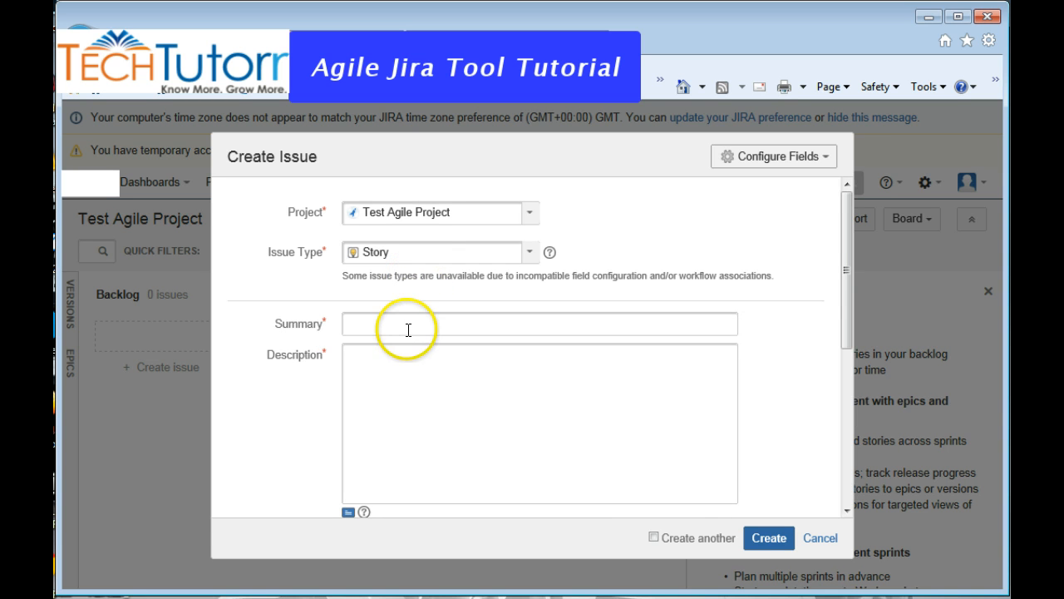
type("Test User S")
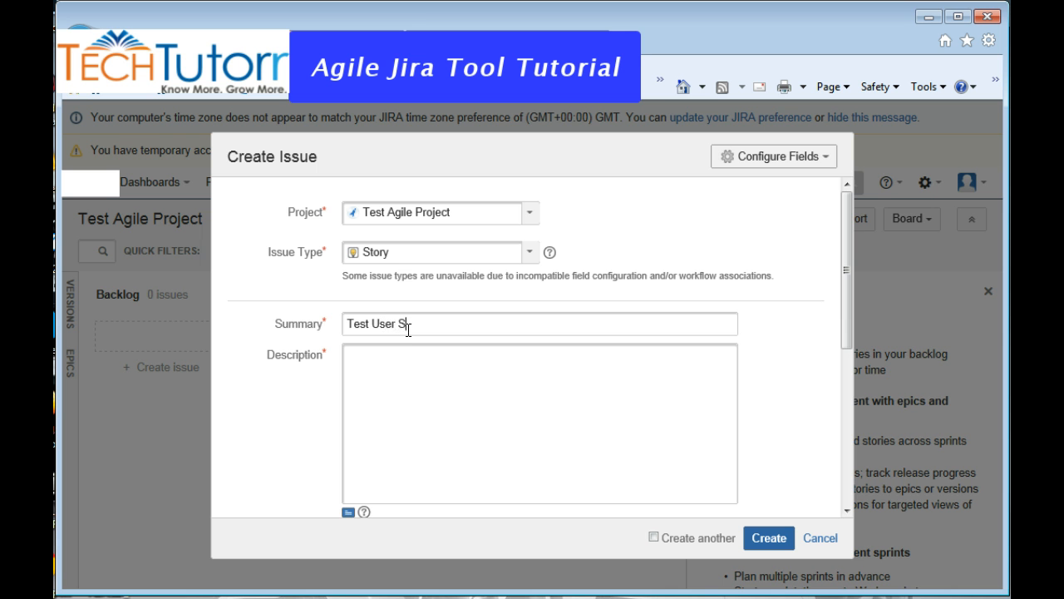
type("ory")
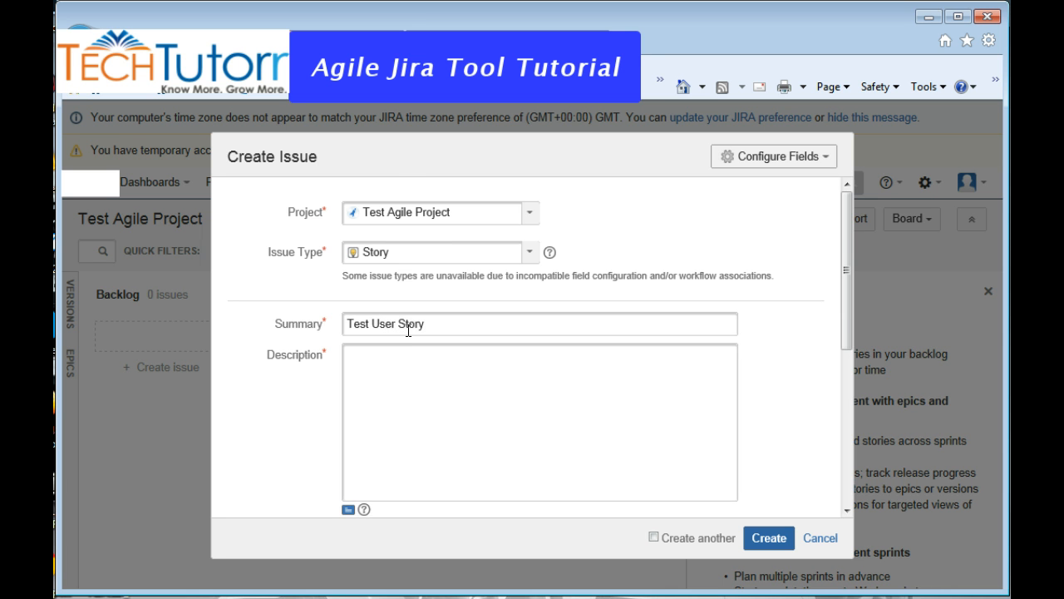
Enter the acceptance criteria in the story's Description
scroll("down", 3)
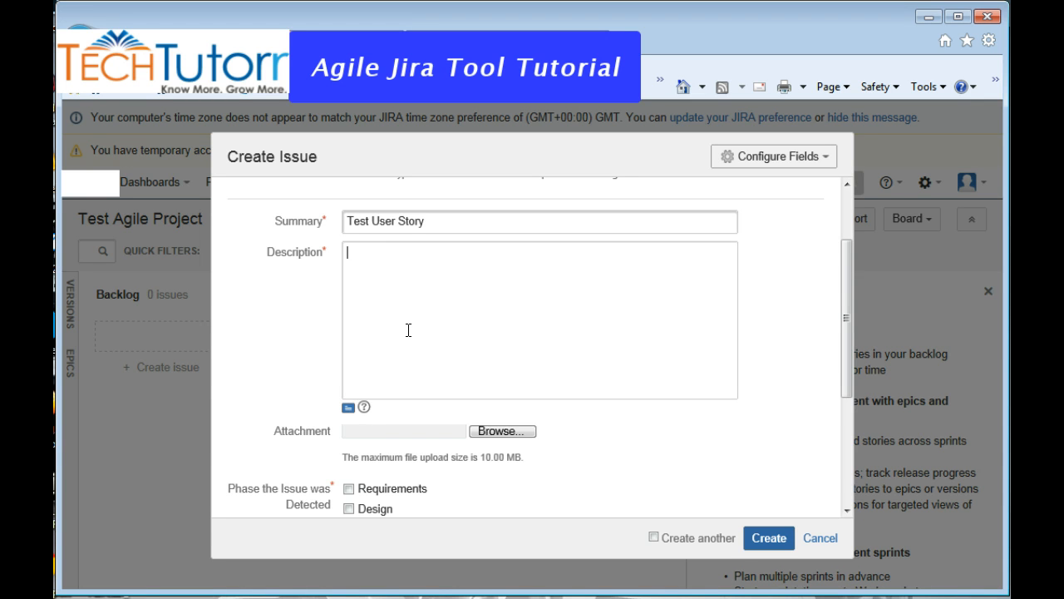
type("Acceptance Cri")
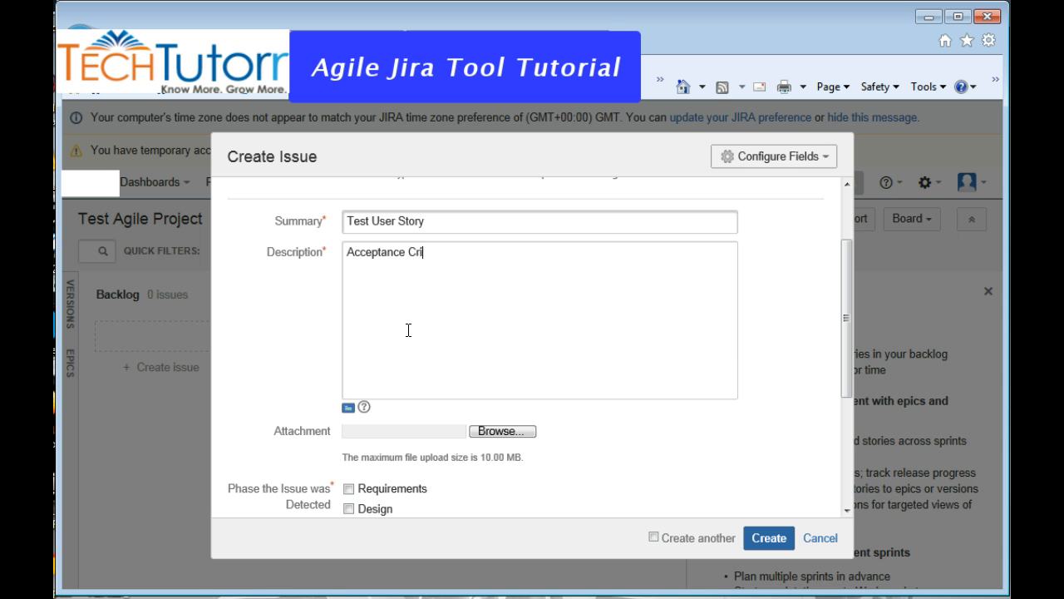
type("teria:")
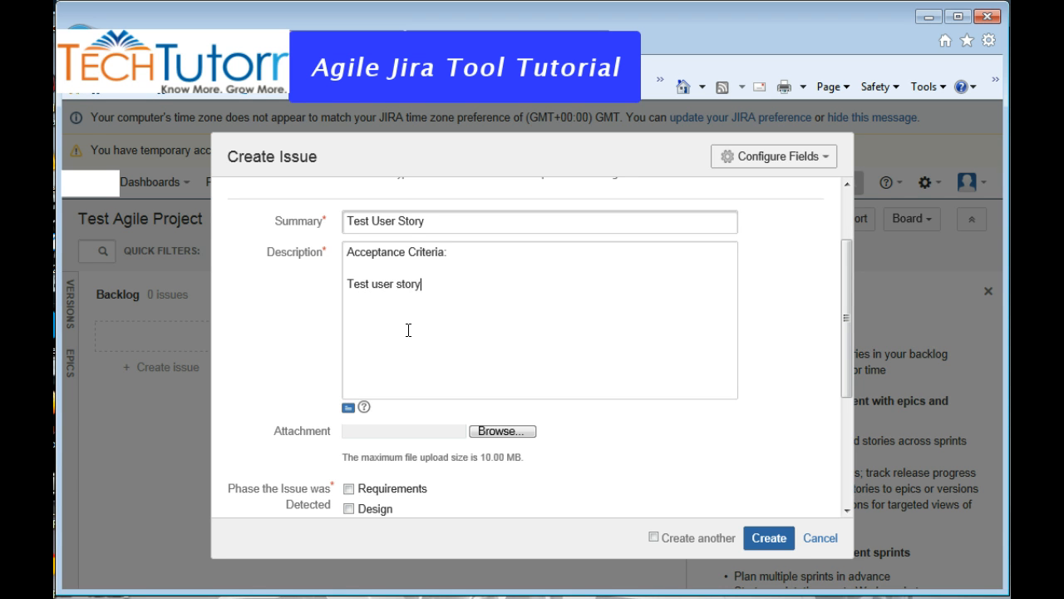
Tick Requirements as the detection phase and create story TAP-1
scroll("down", 3)
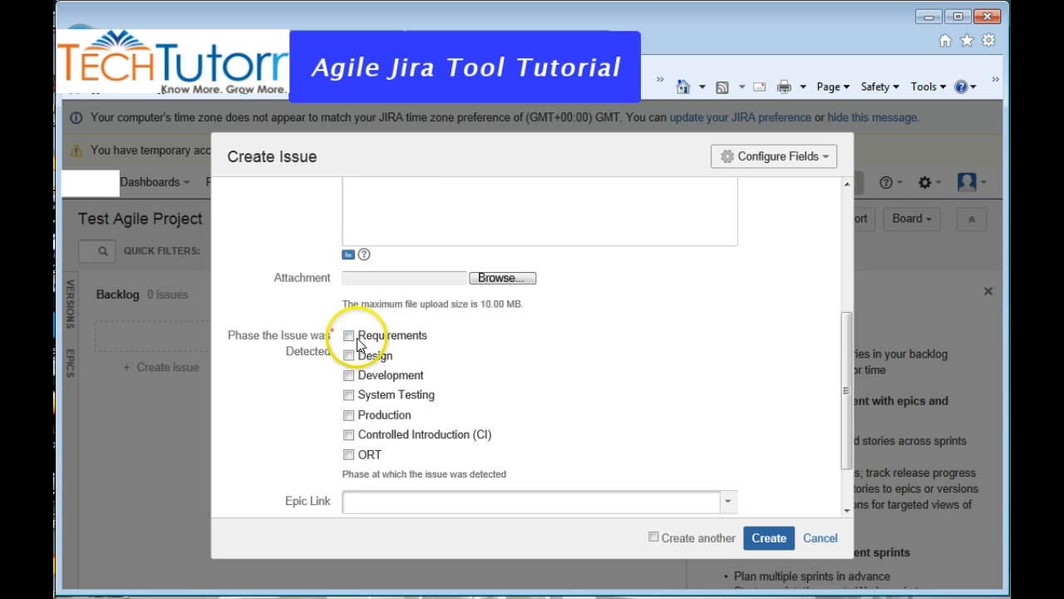
left_click(349, 336)
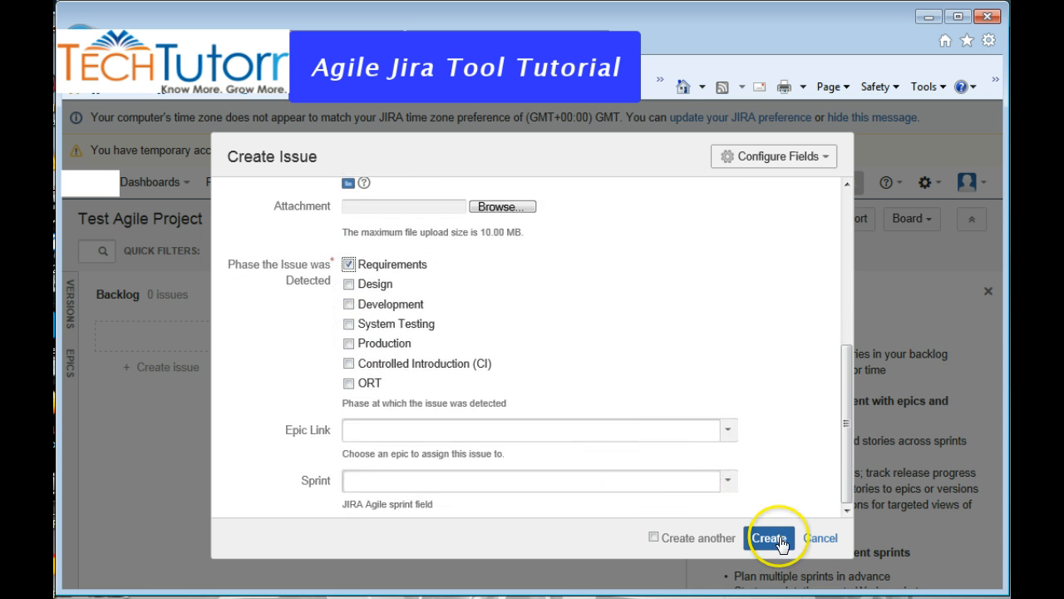
left_click(768, 537)
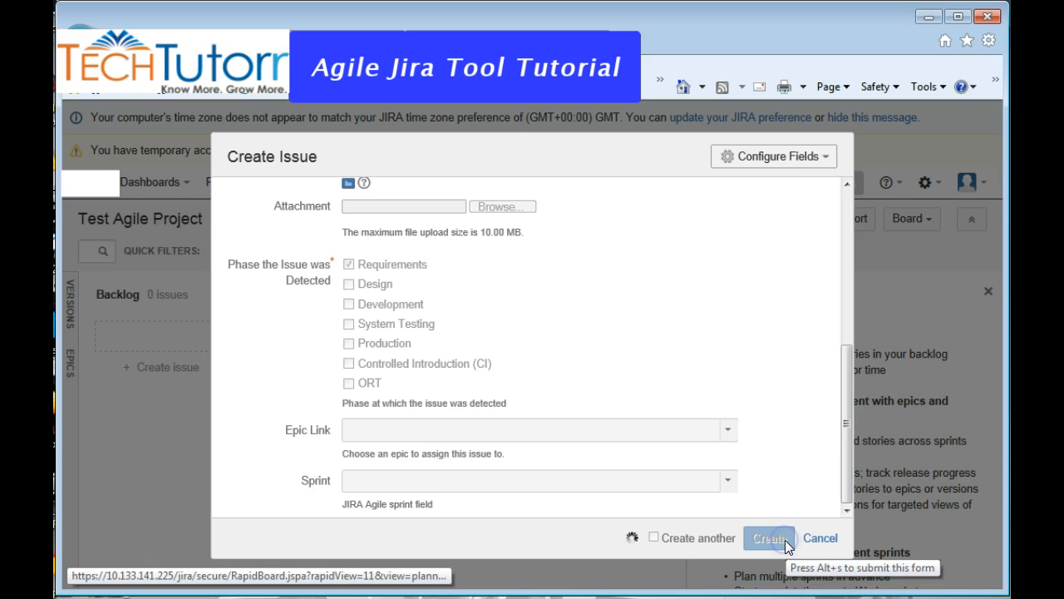
left_click(768, 537)
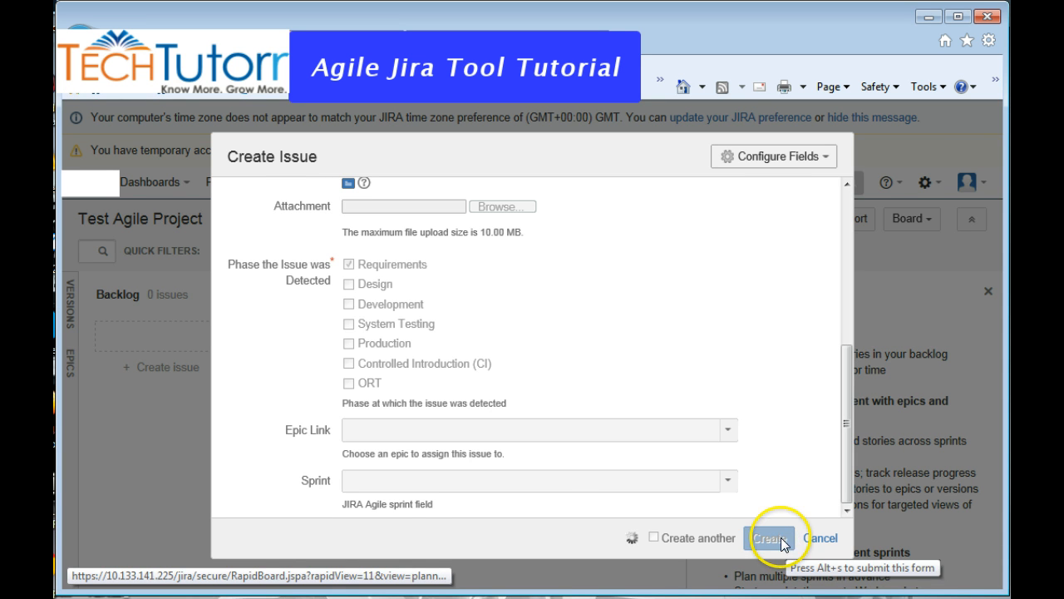
left_click(769, 537)
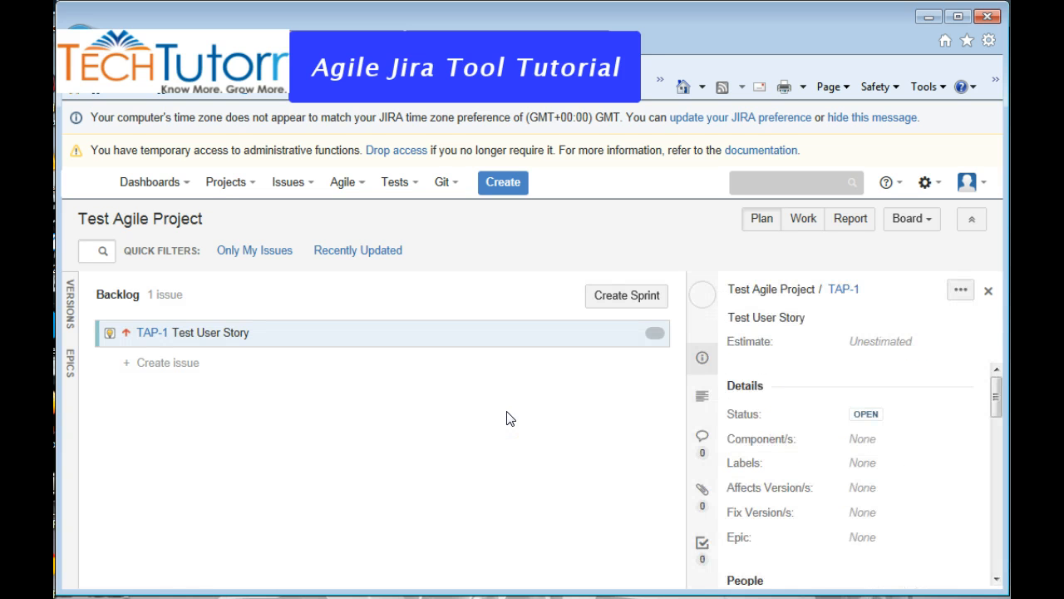
mouse_move(70, 365)
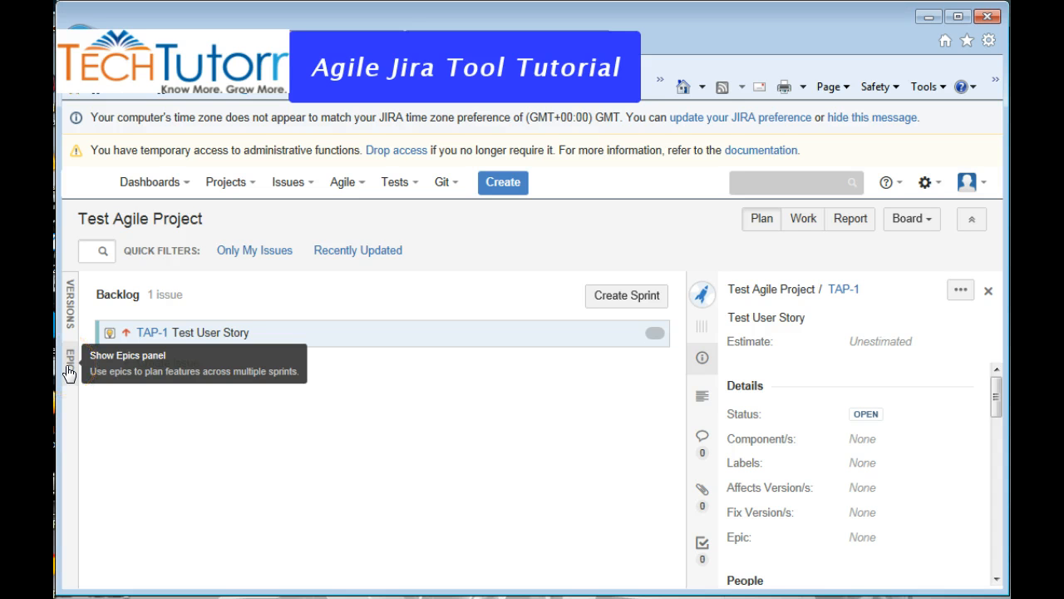
Show the Epics panel and begin a new epic
left_click(68, 365)
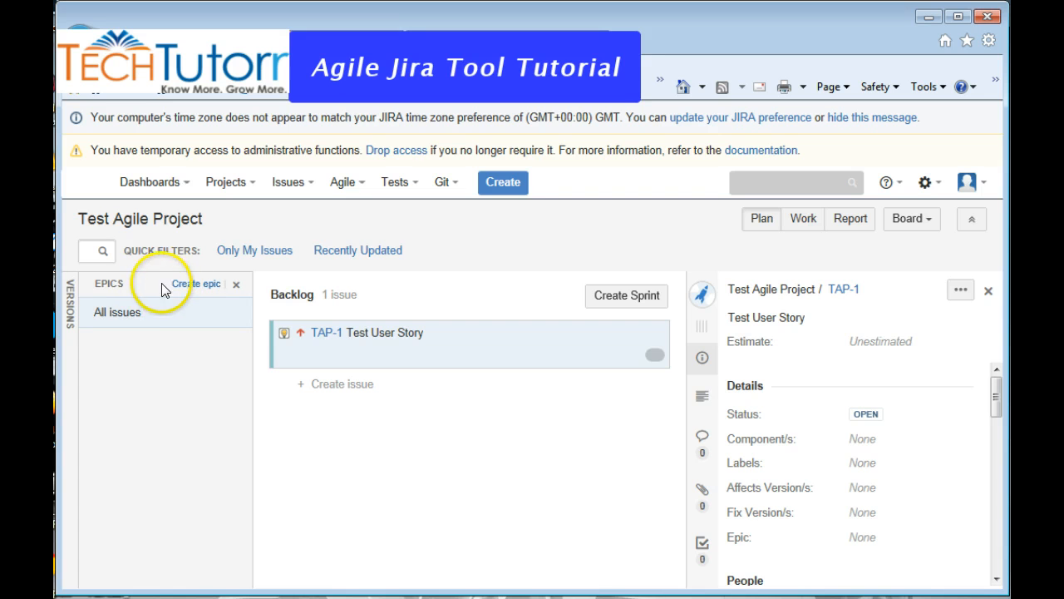
mouse_move(197, 289)
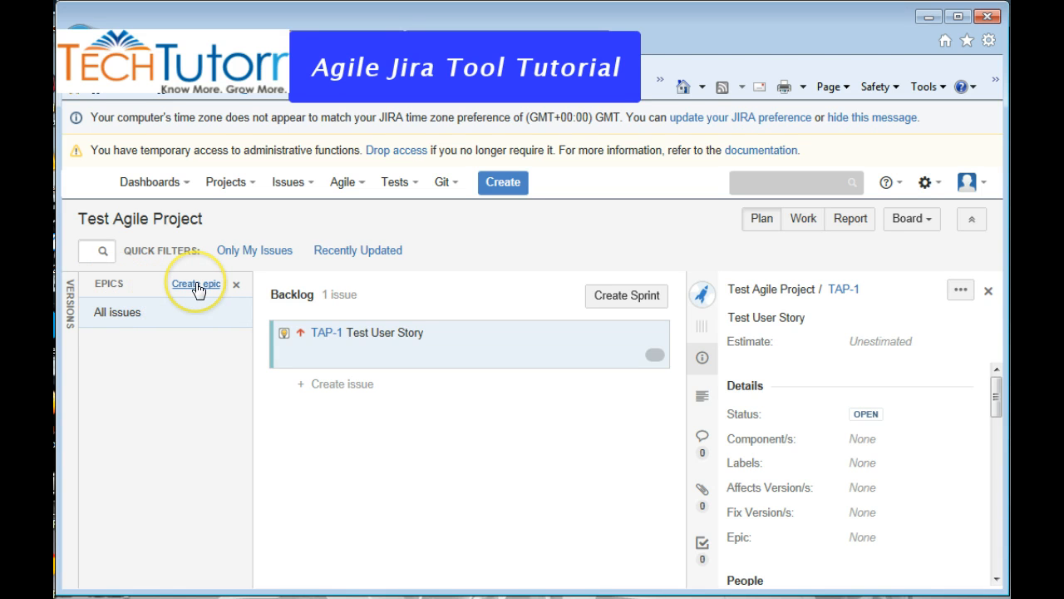
left_click(196, 282)
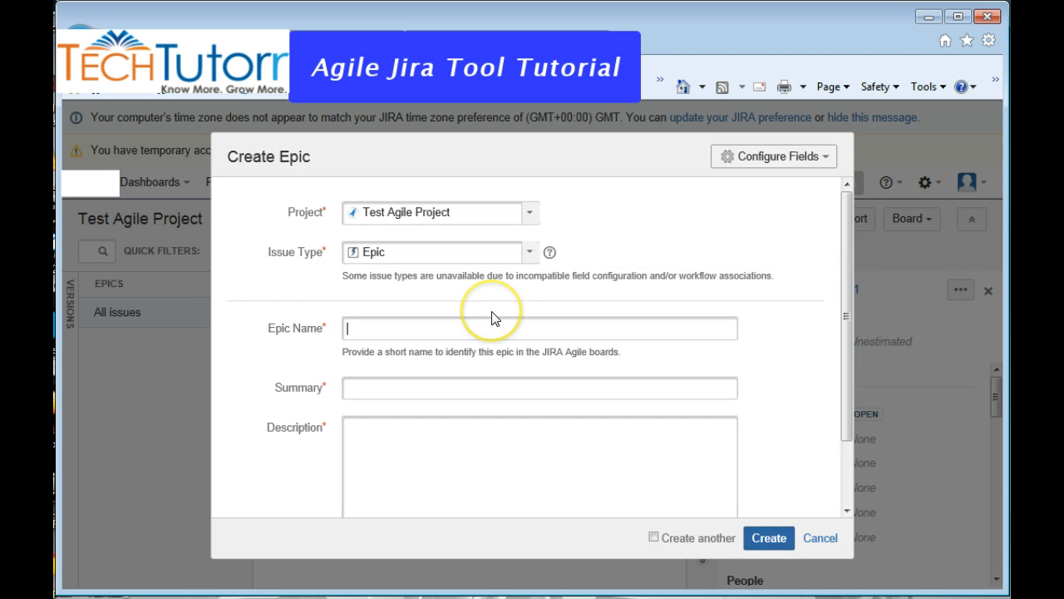
Fill Epic Name, Summary and Description with 'Epic 1' and create epic TAP-2
type("Epic 1")
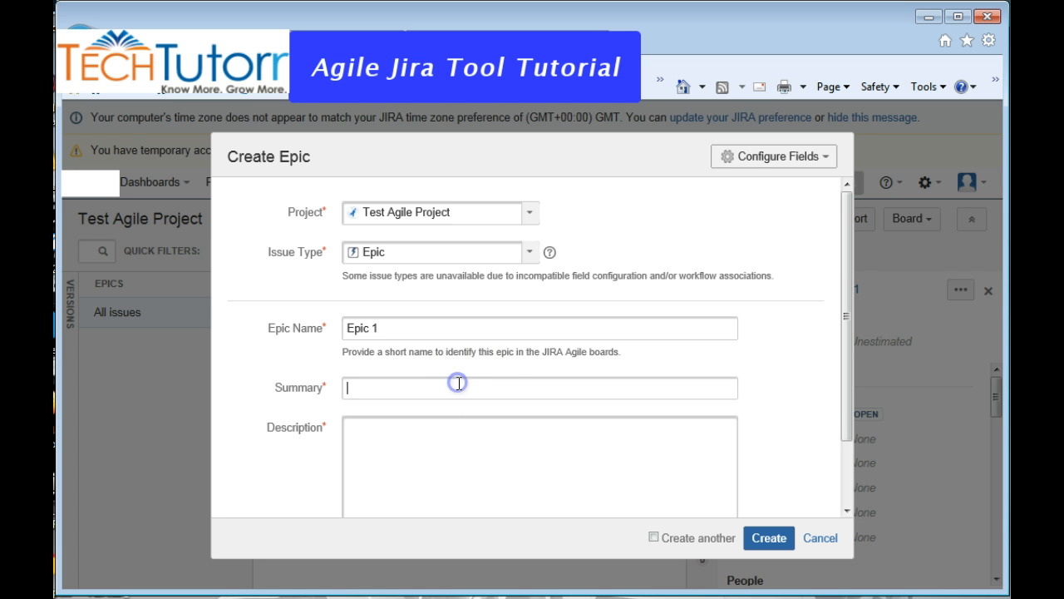
type("Epic 1")
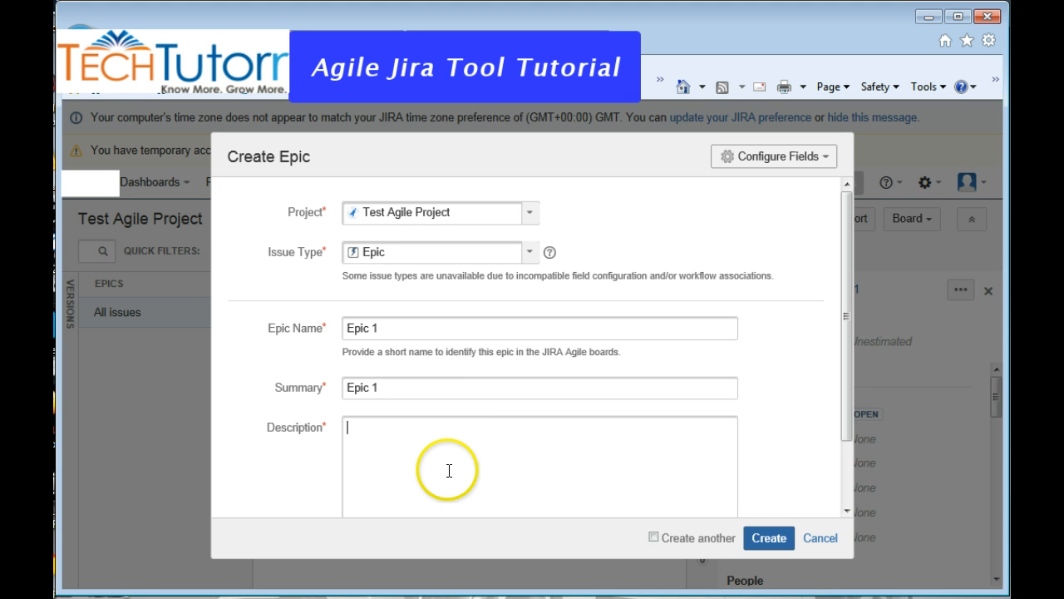
type("Epic 1")
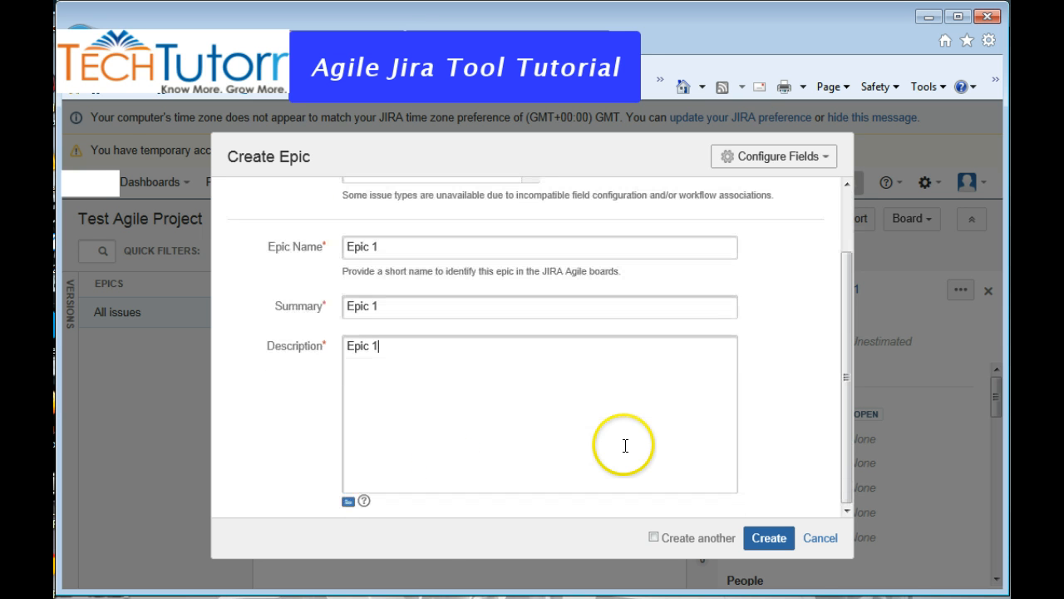
left_click(768, 537)
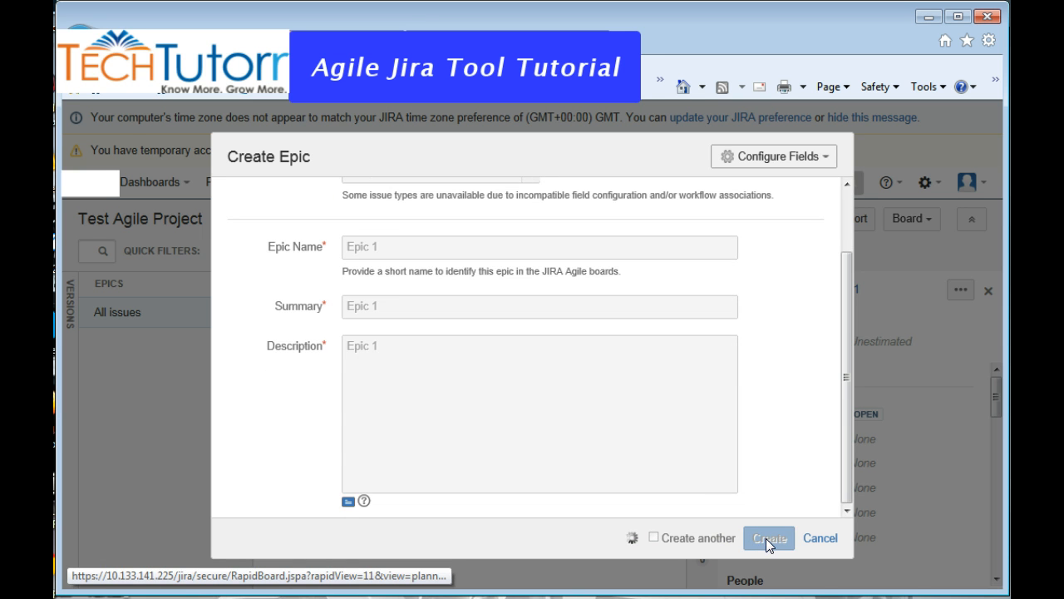
left_click(768, 537)
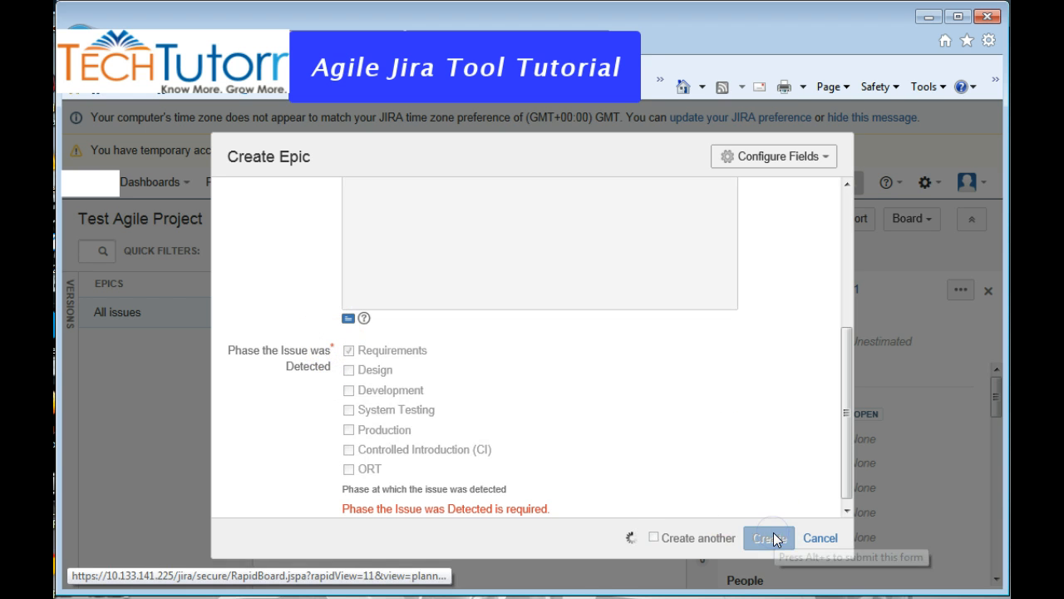
mouse_move(730, 469)
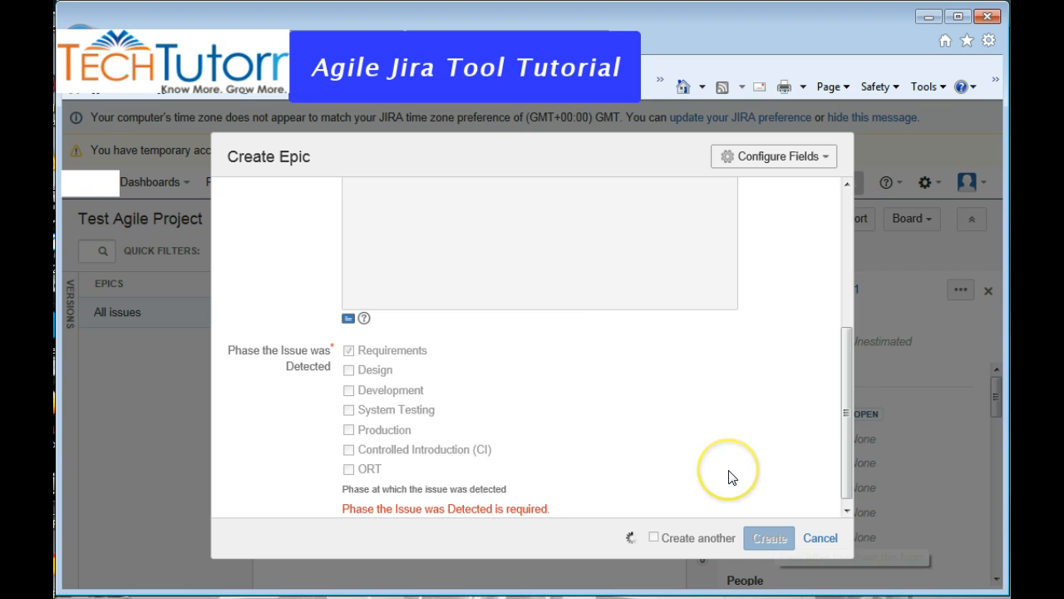
left_click(818, 537)
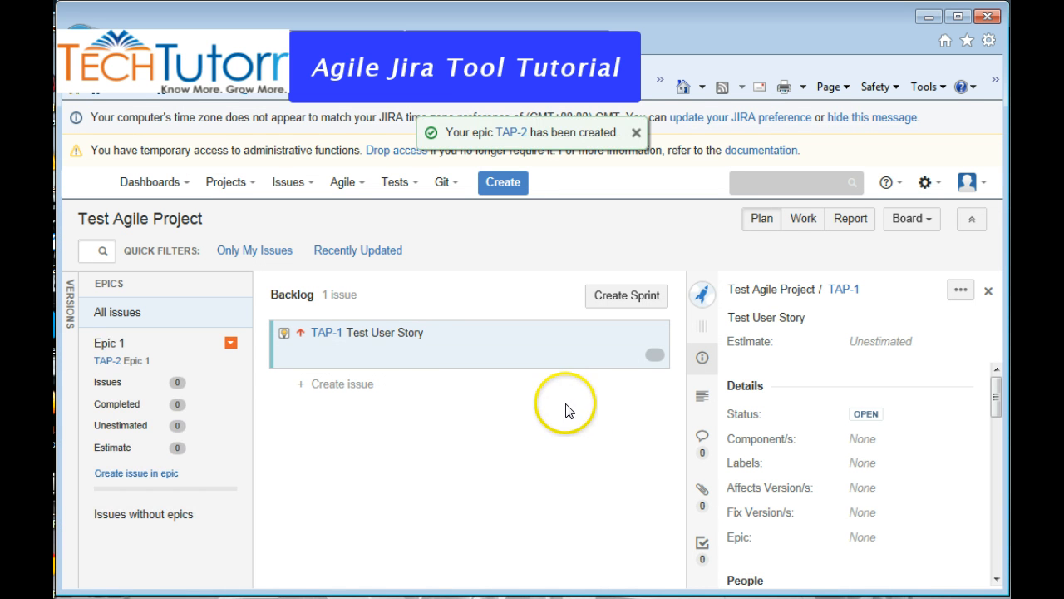
mouse_move(395, 353)
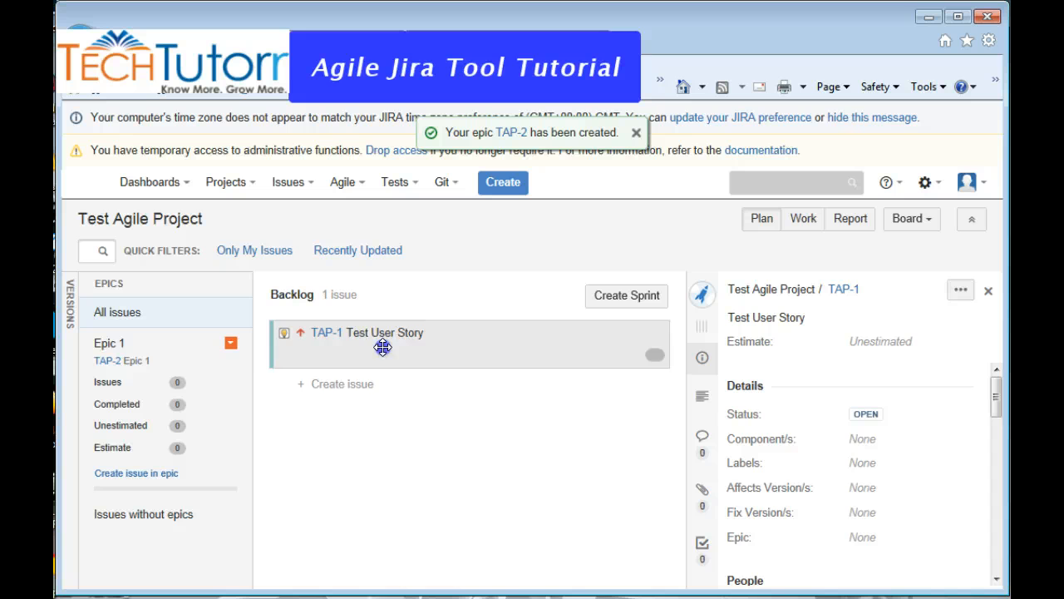
Drag TAP-1 Test User Story onto Epic 1 so the epic counts one issue
left_click_drag(383, 343, 226, 356)
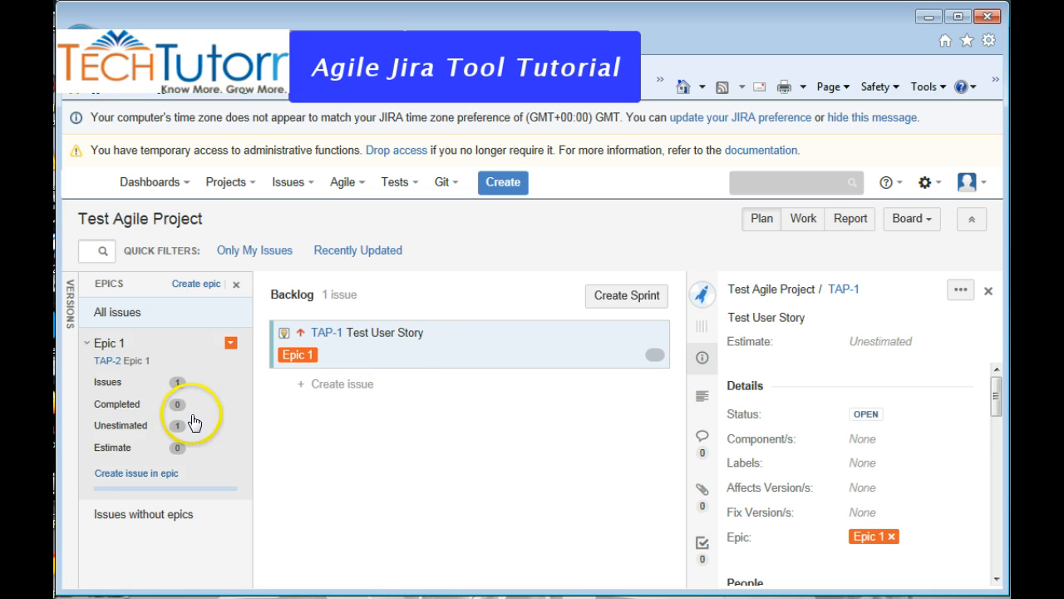
mouse_move(311, 425)
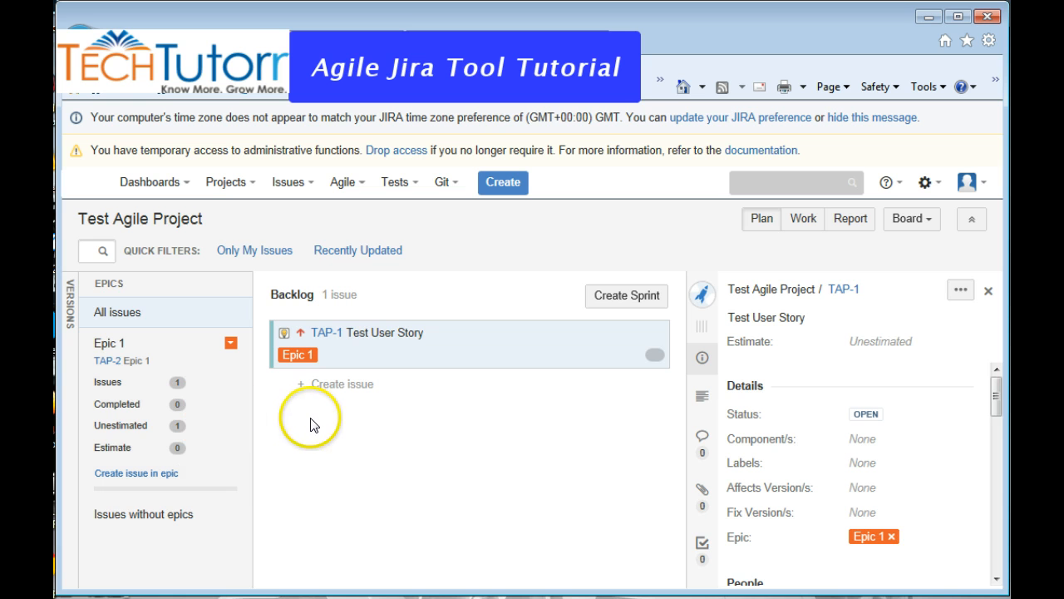
mouse_move(515, 429)
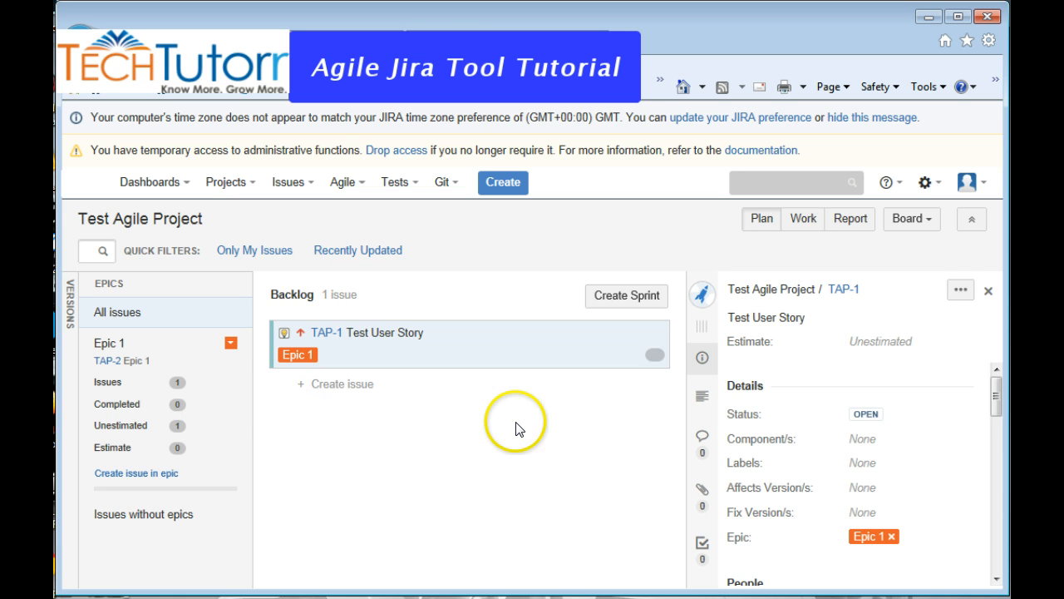
mouse_move(498, 432)
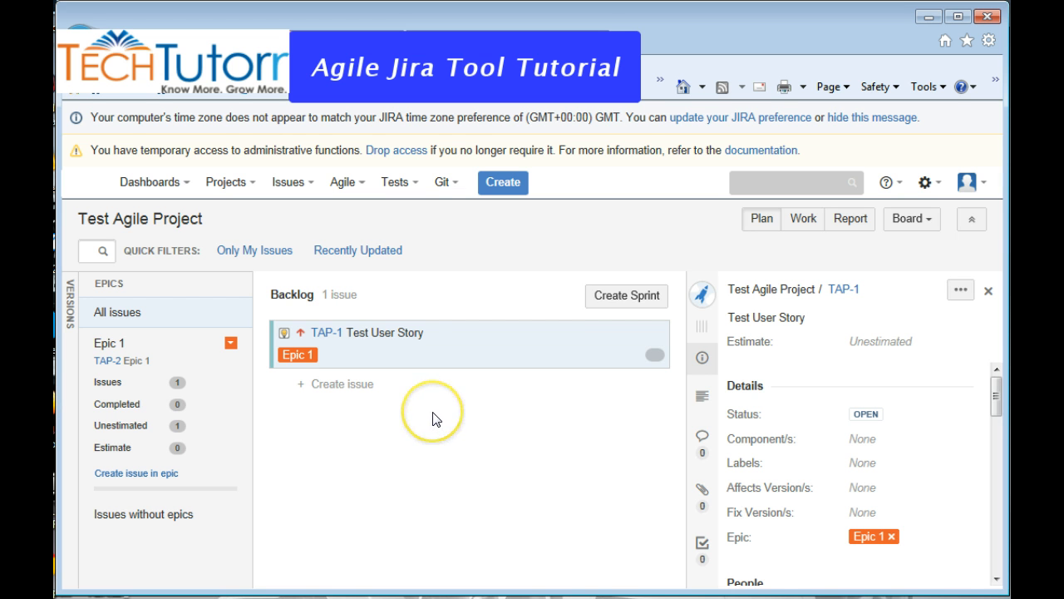
mouse_move(419, 396)
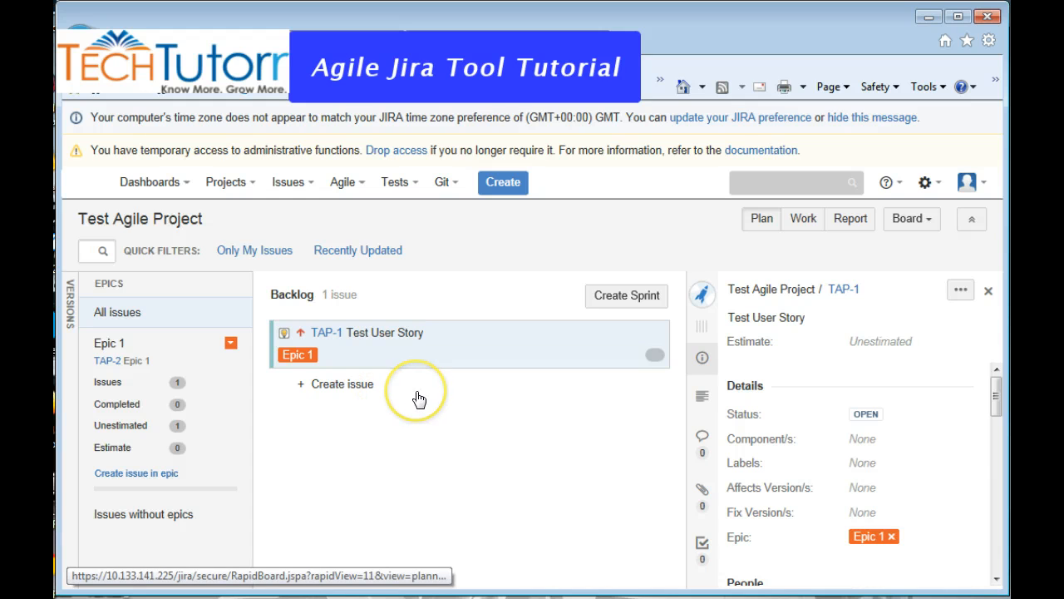
mouse_move(402, 419)
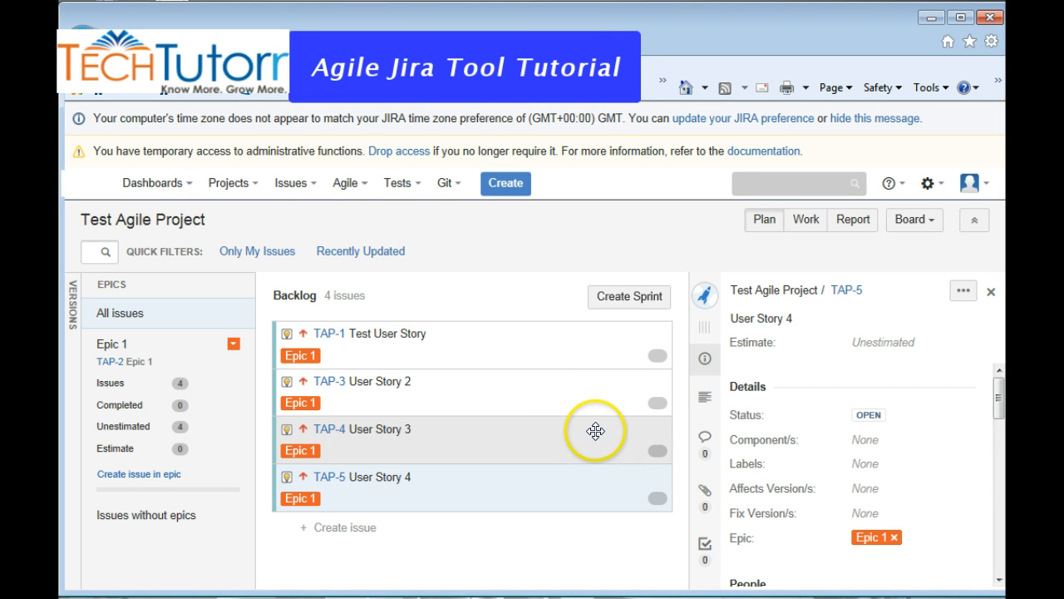
mouse_move(485, 404)
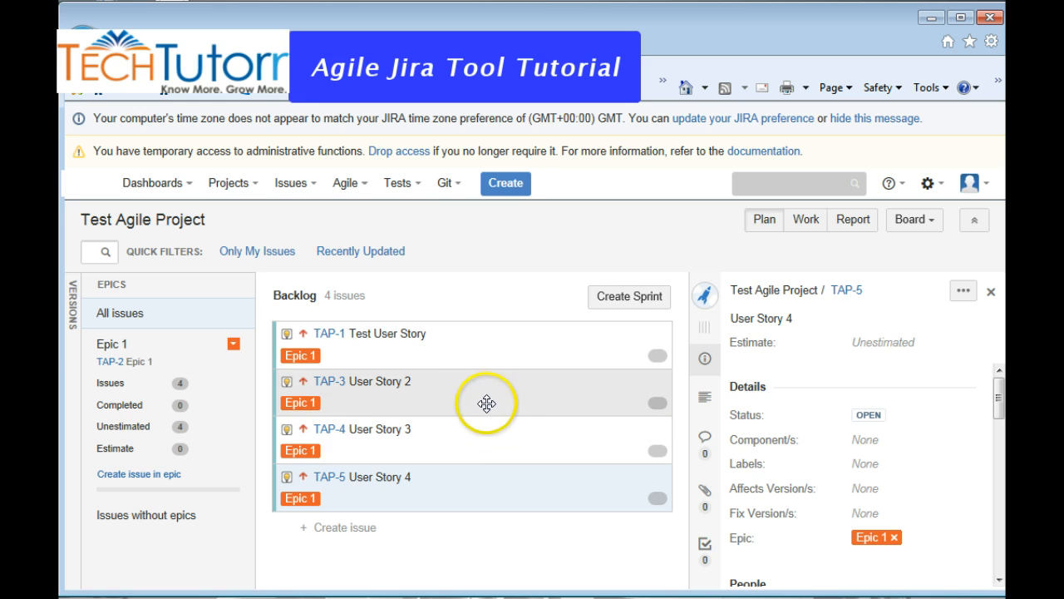
mouse_move(459, 391)
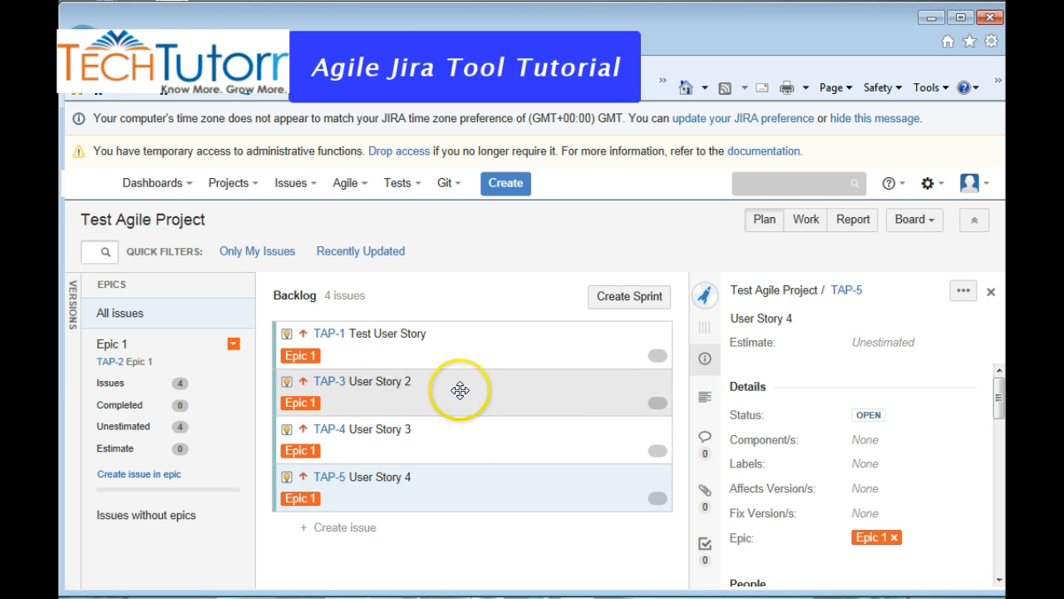
mouse_move(473, 393)
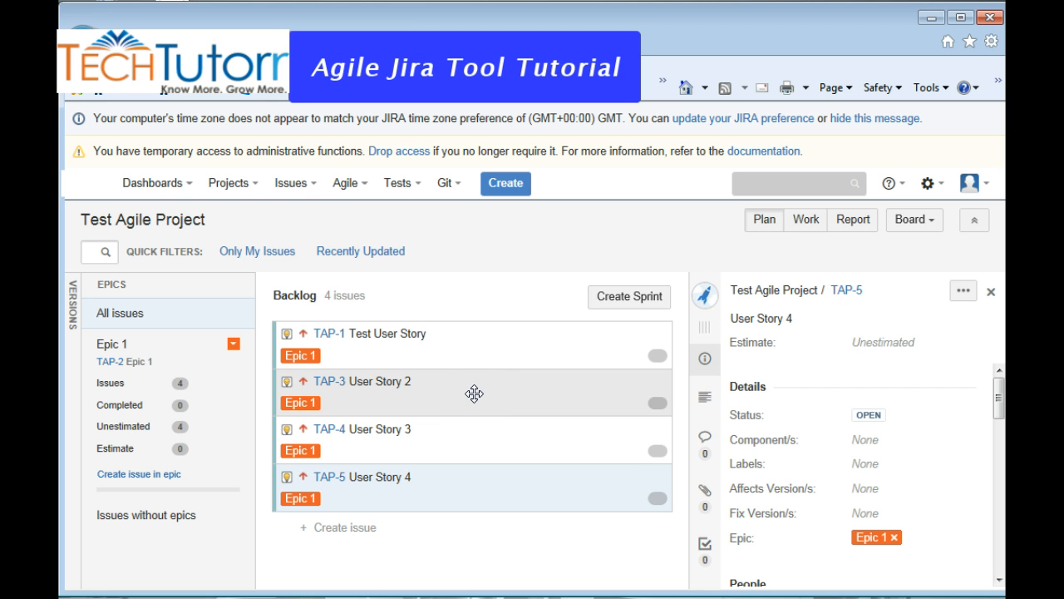
mouse_move(480, 336)
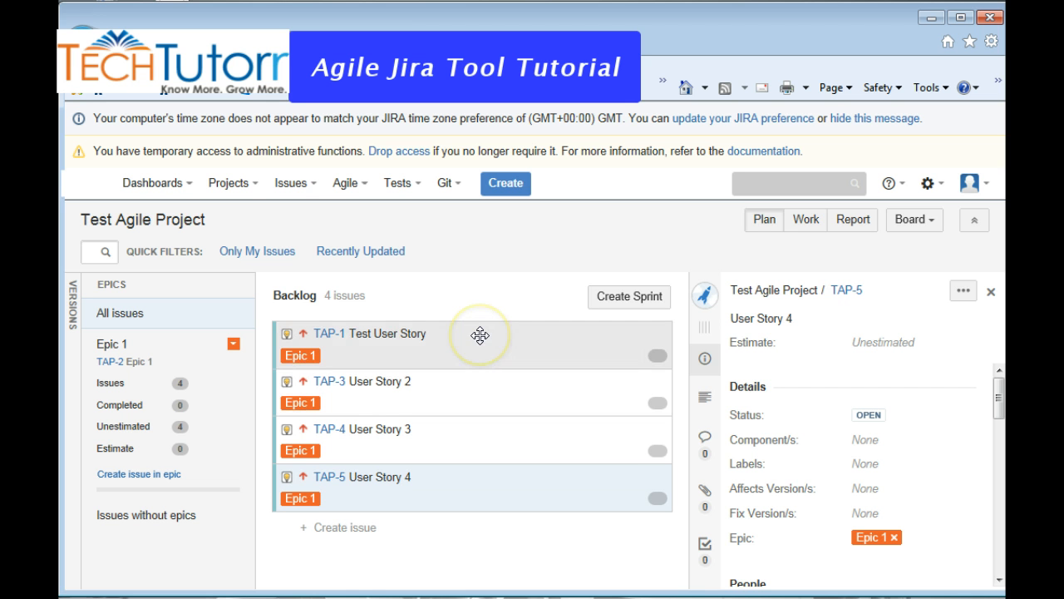
mouse_move(447, 338)
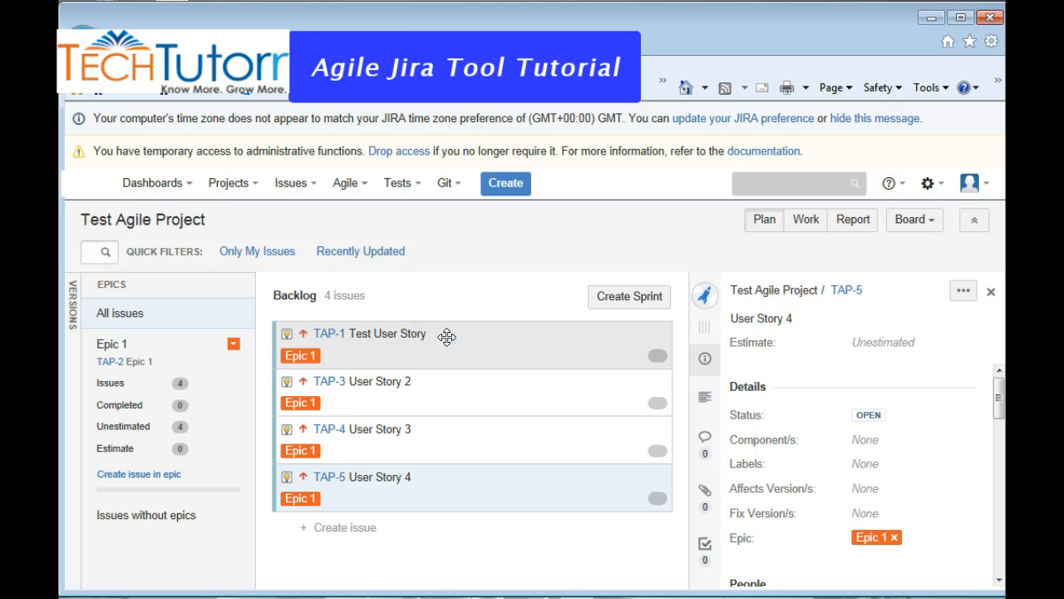
mouse_move(452, 359)
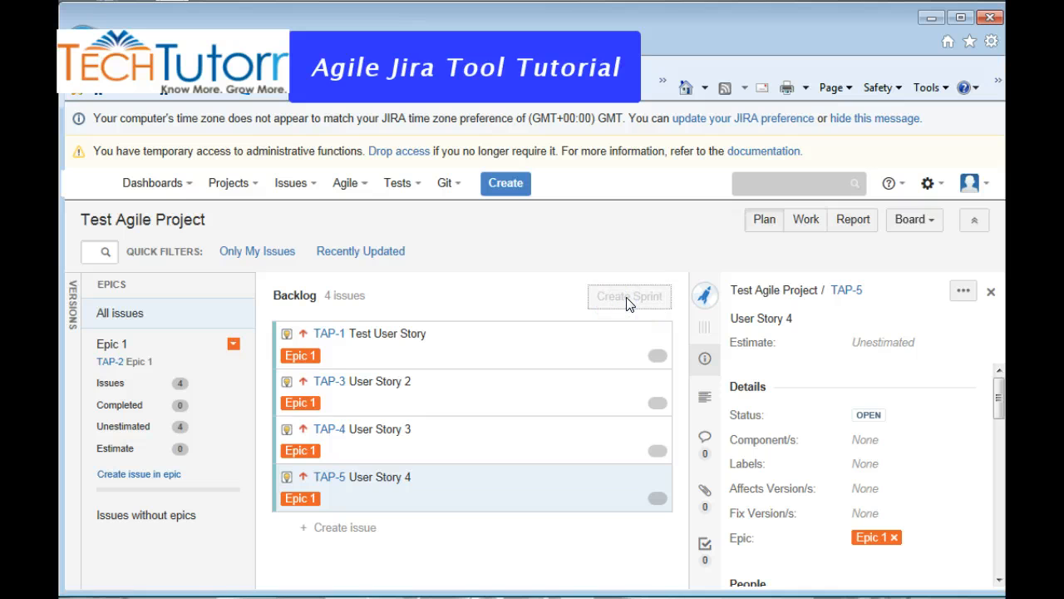
Create a new sprint and rename it Sprint A
left_click(628, 296)
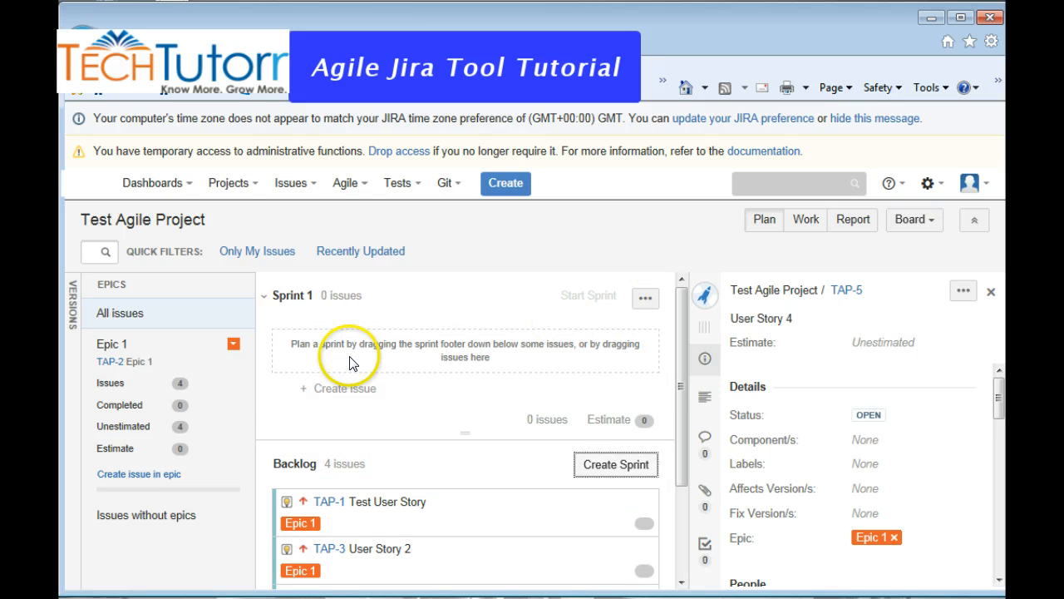
mouse_move(319, 306)
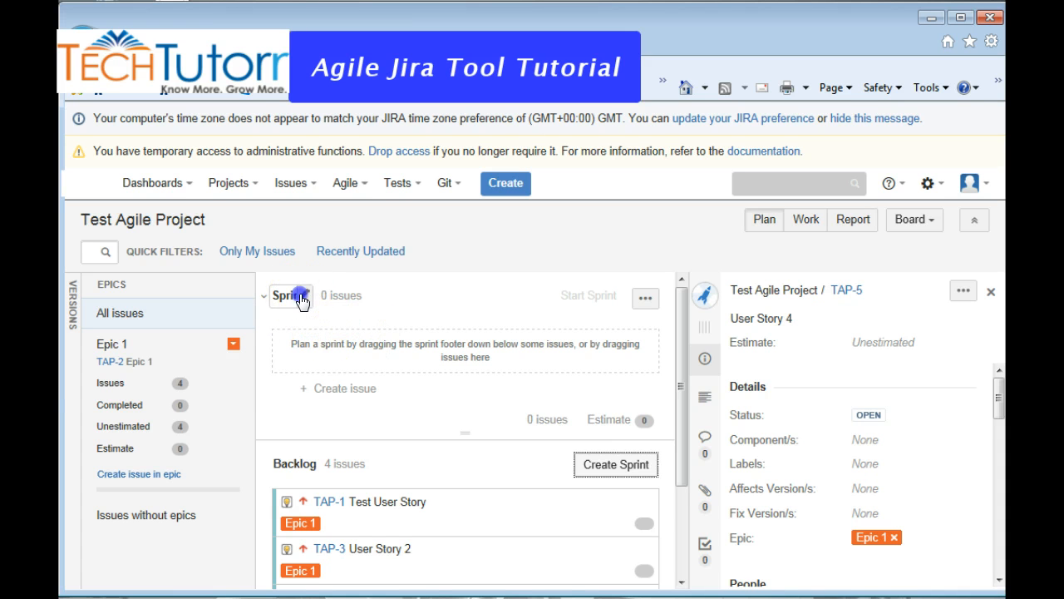
left_click(286, 296)
type("A")
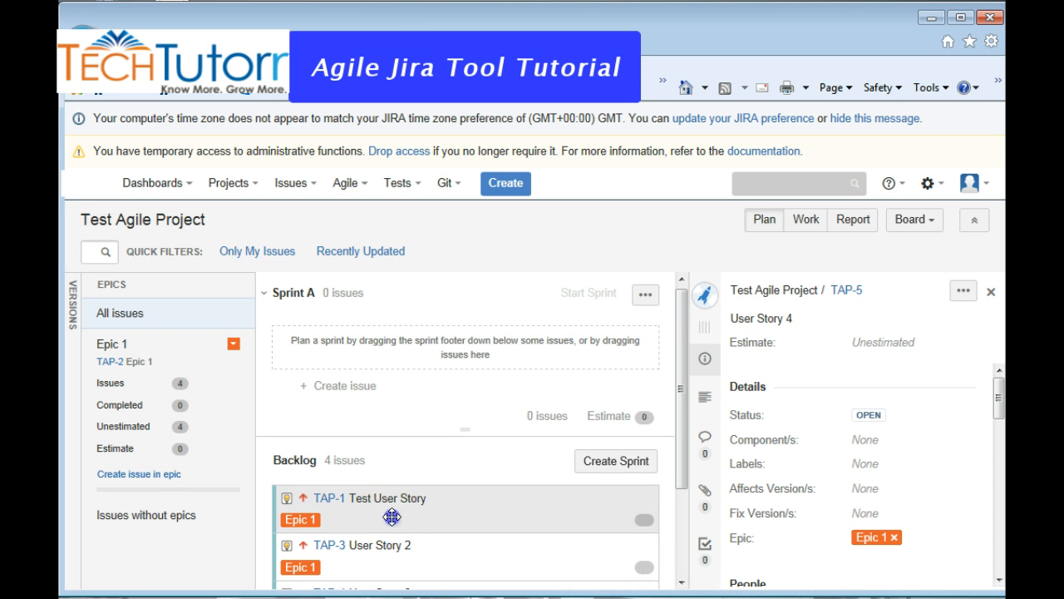
Move Test User Story (TAP-1) and User Story 2 (TAP-3) into Sprint A
left_click_drag(391, 517, 391, 350)
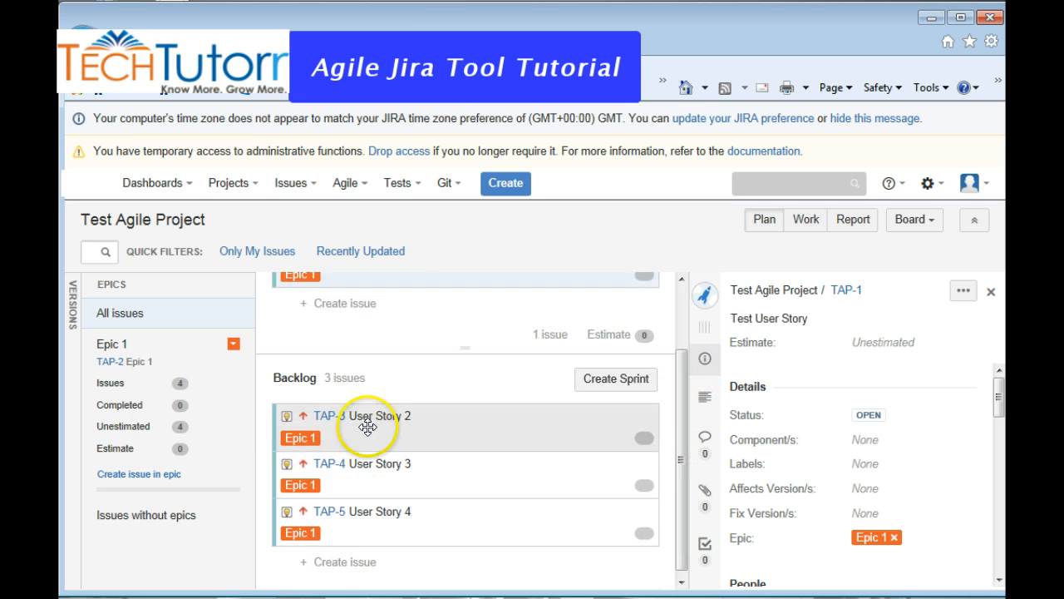
left_click_drag(366, 425, 366, 333)
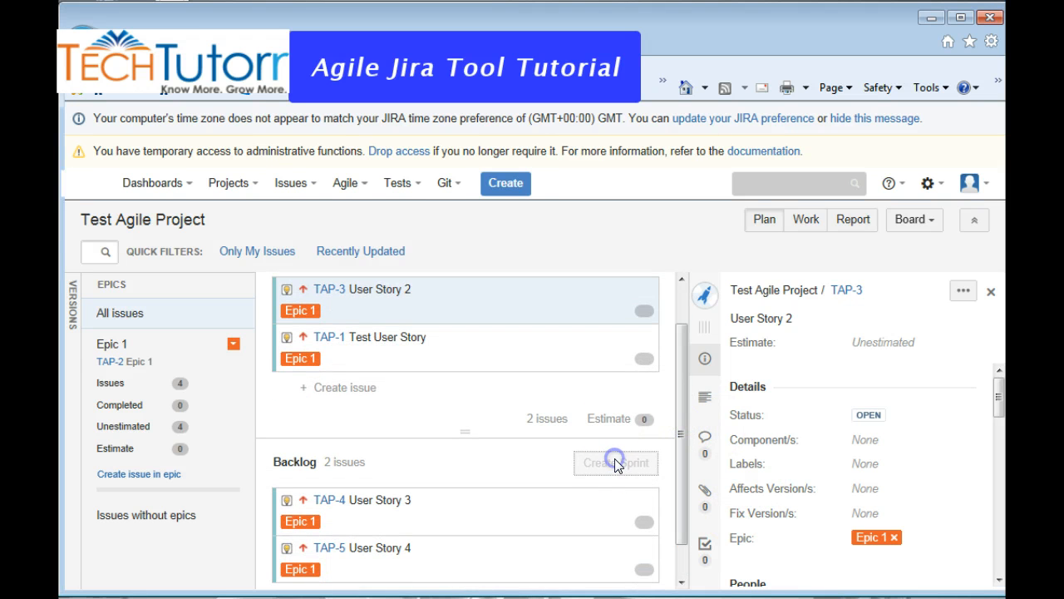
Create a second sprint and rename it Sprint B for User Story 3
left_click(615, 462)
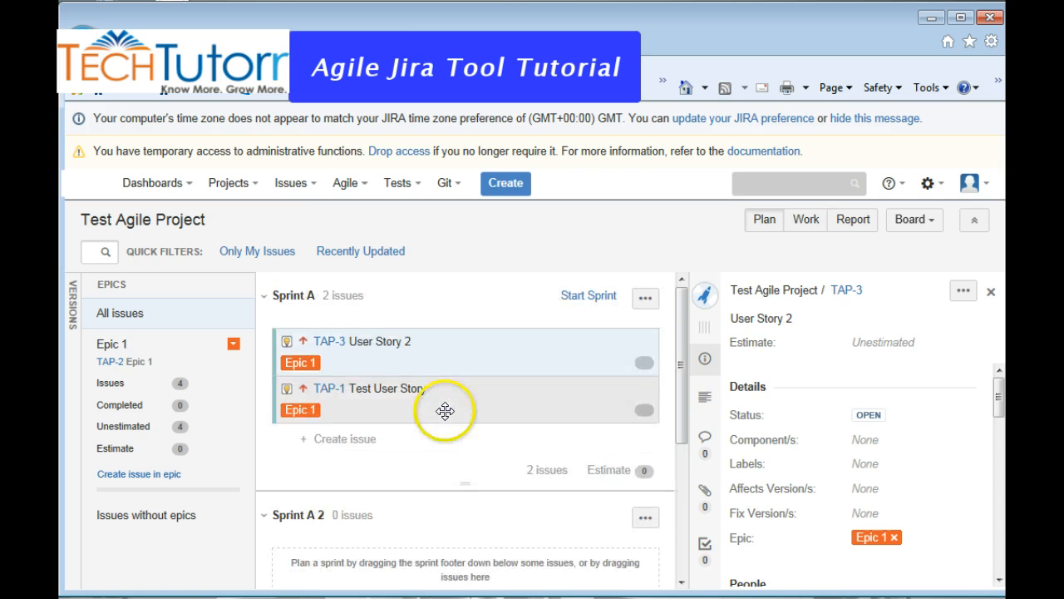
mouse_move(387, 418)
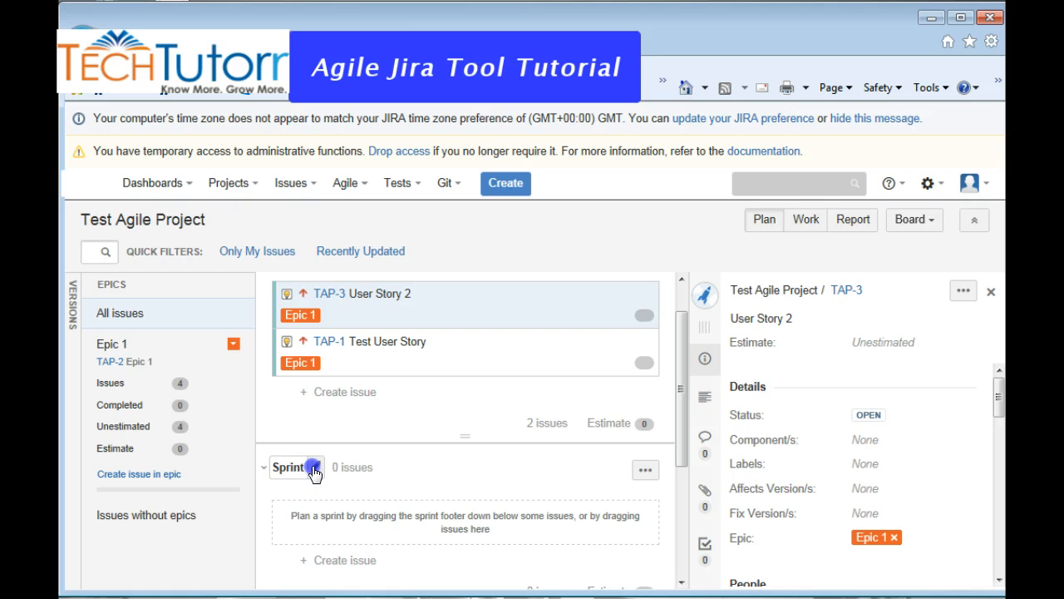
left_click(289, 466)
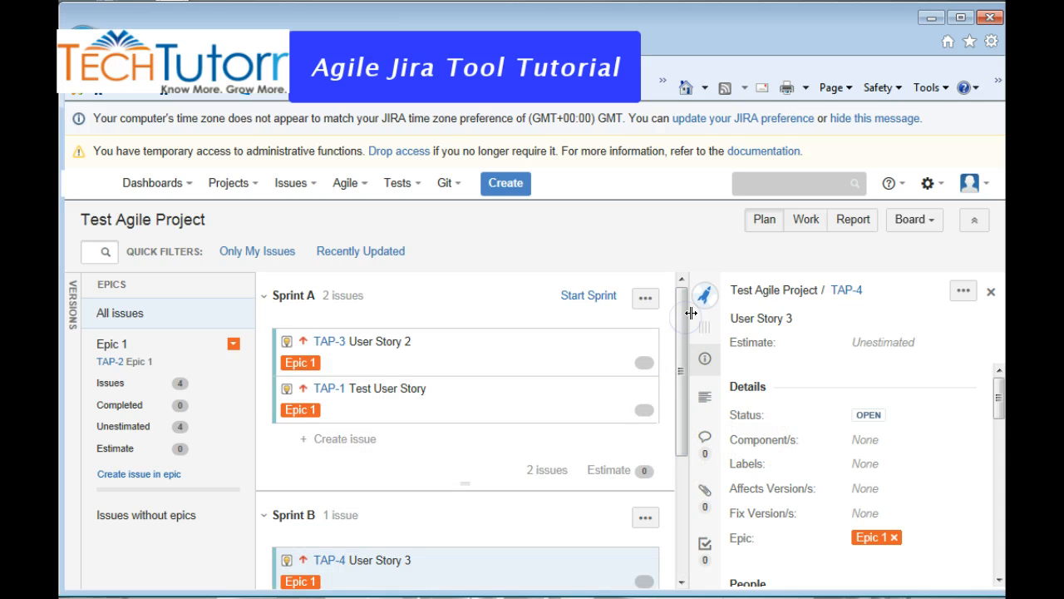
mouse_move(690, 314)
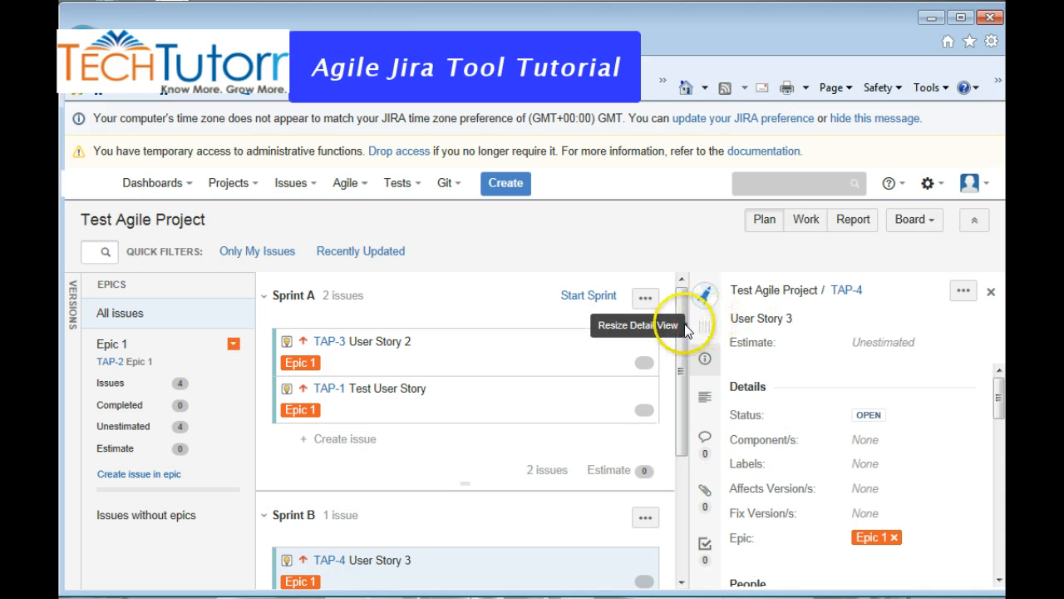
mouse_move(589, 296)
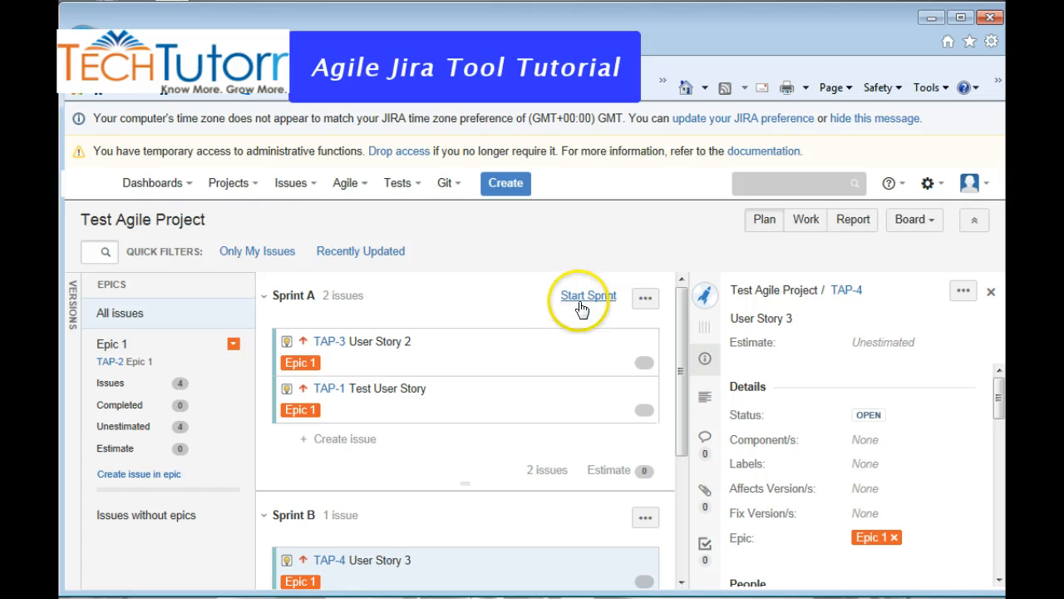
Start Sprint A with dates 24/Jan/15 to 07/Feb/15, keeping its name
left_click(587, 296)
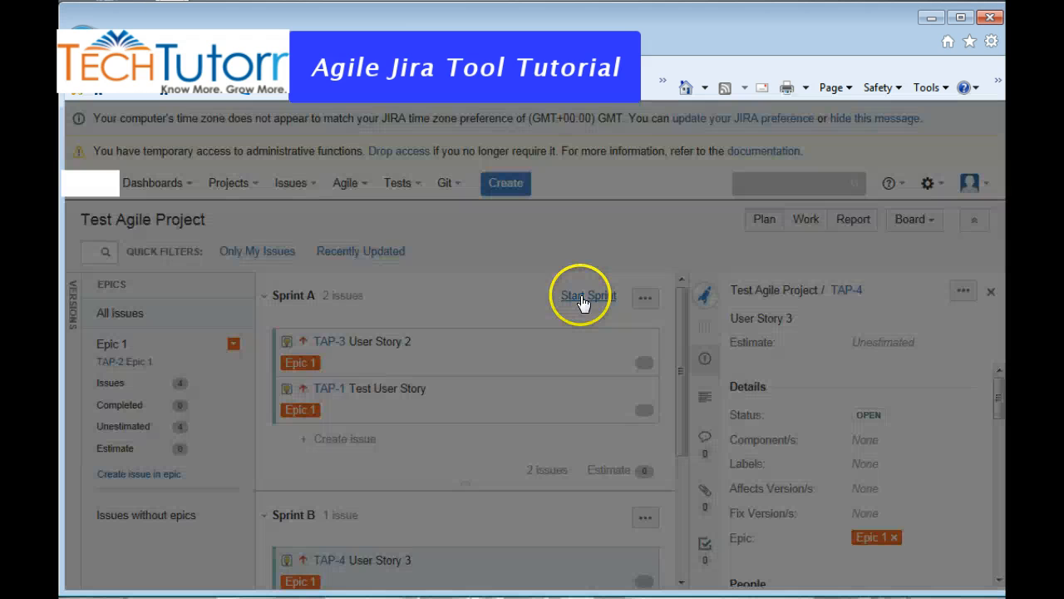
left_click(589, 296)
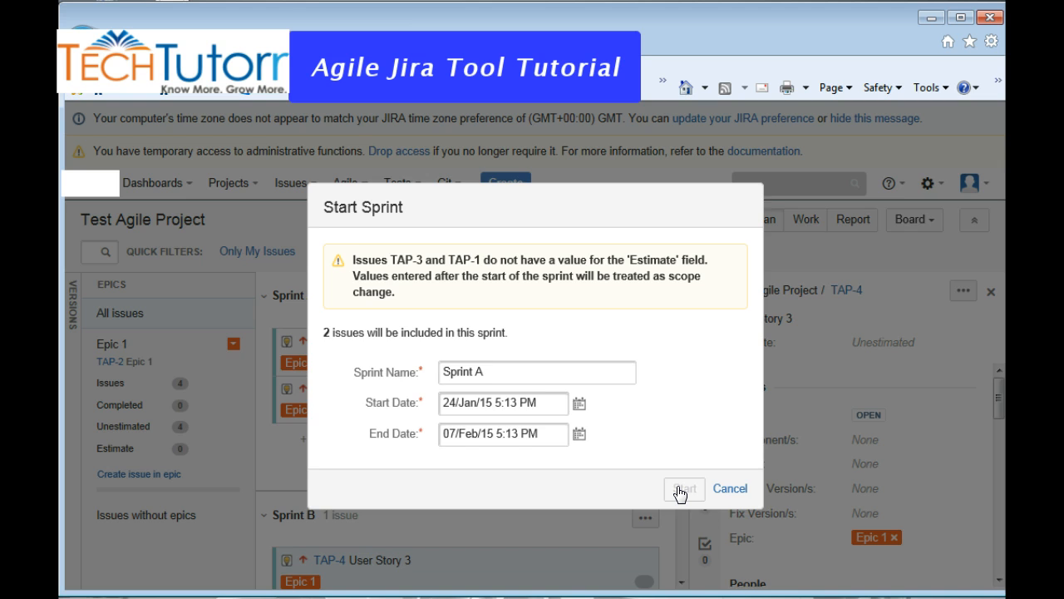
left_click(683, 489)
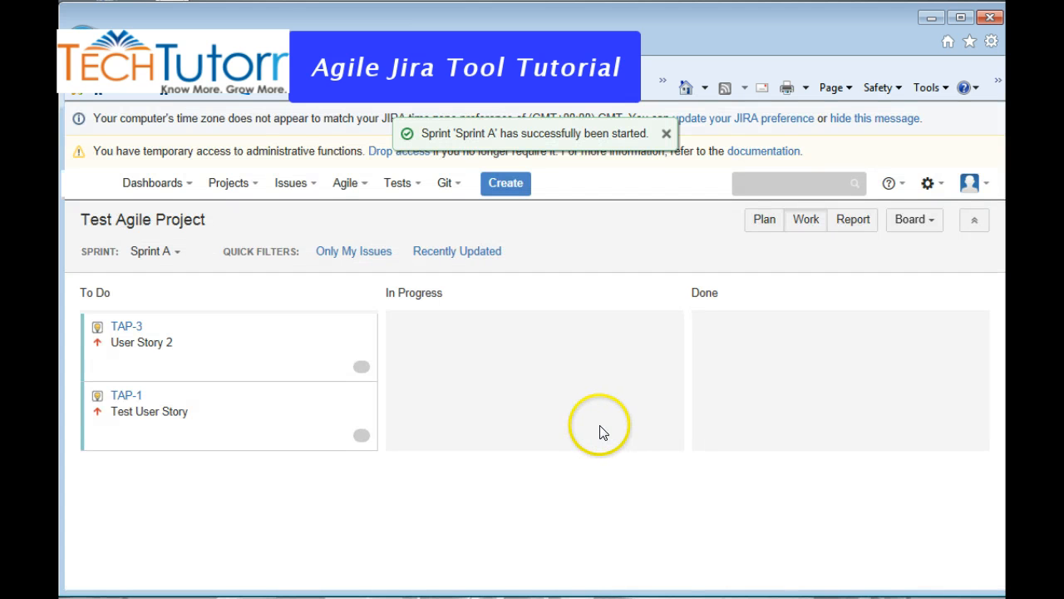
left_click(665, 133)
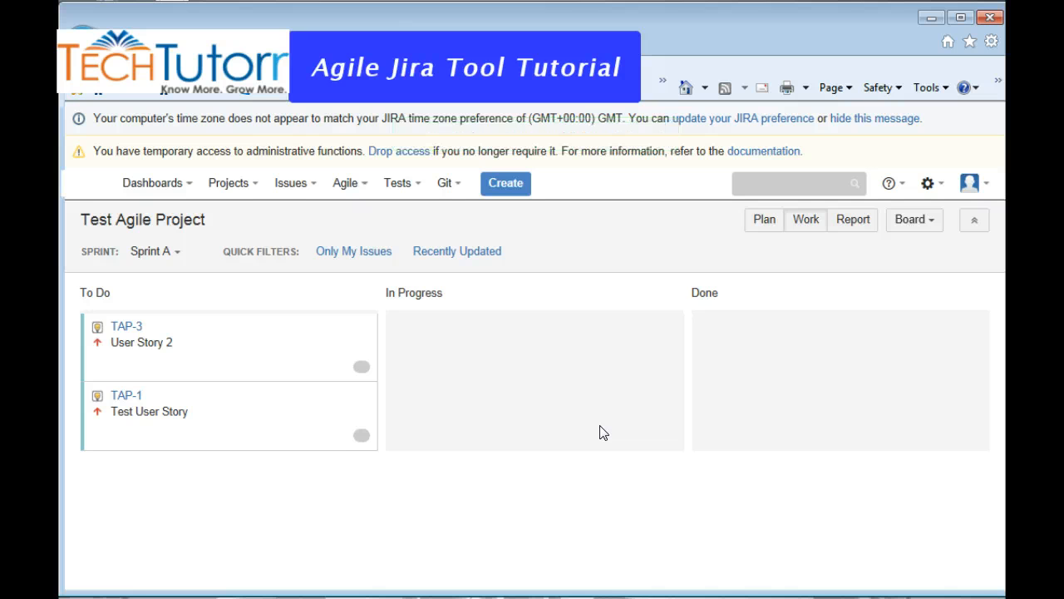
mouse_move(570, 406)
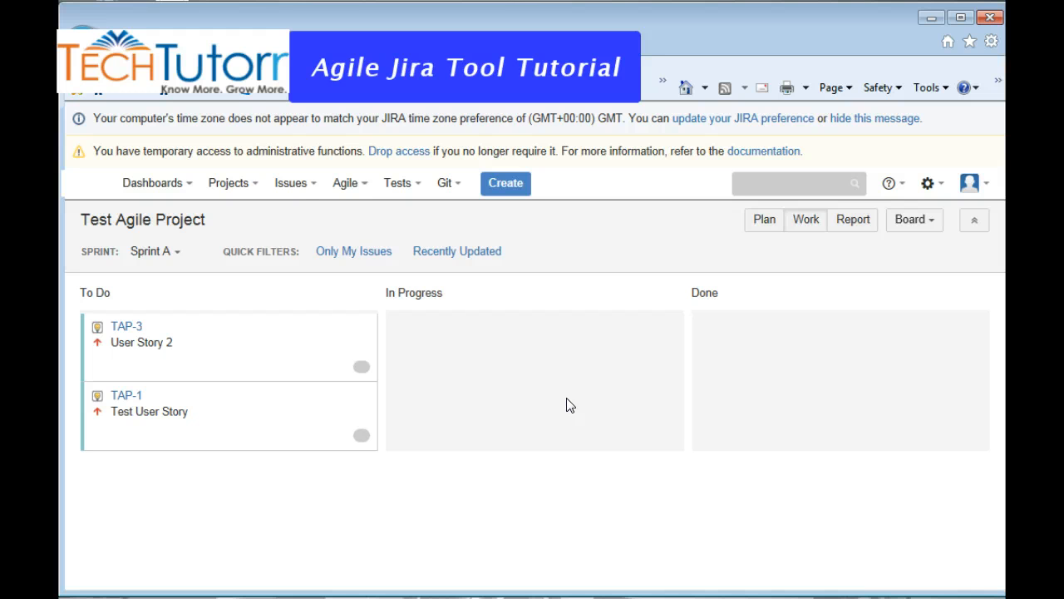
left_click(606, 414)
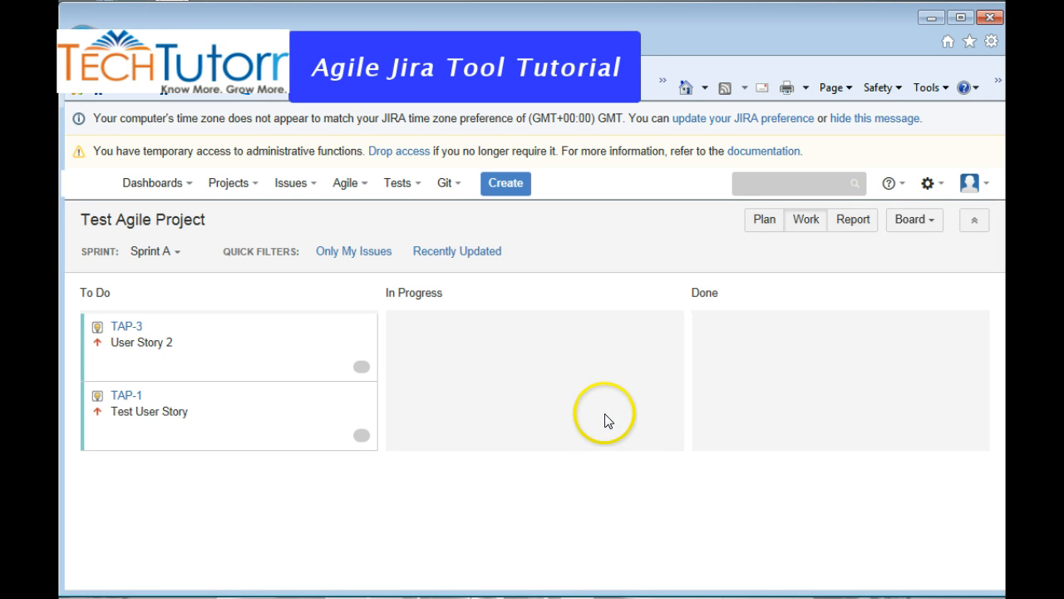